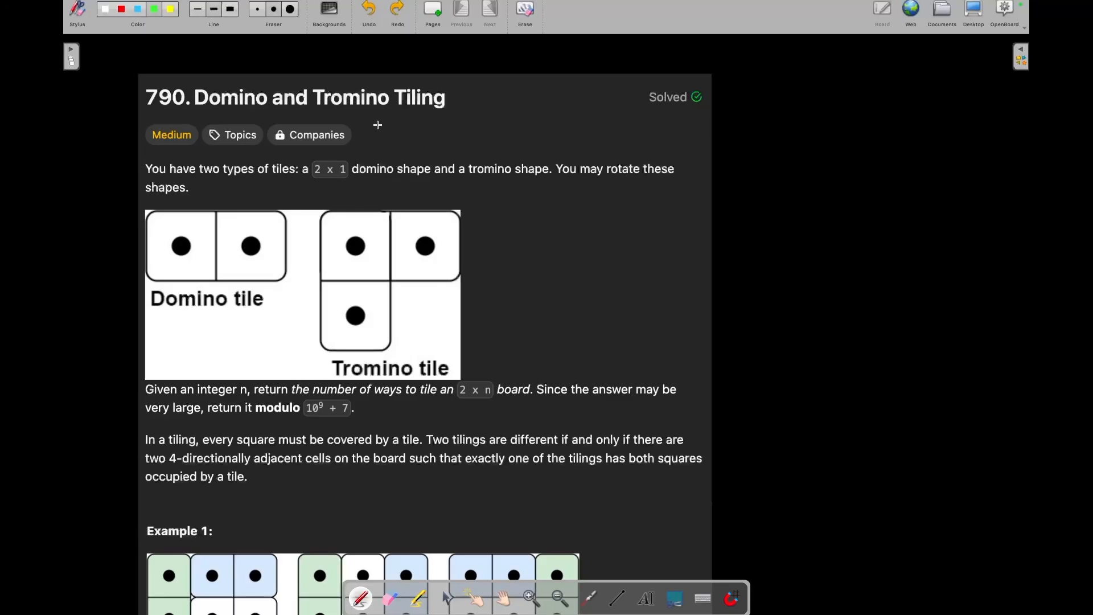
pyautogui.moveTo(382, 123)
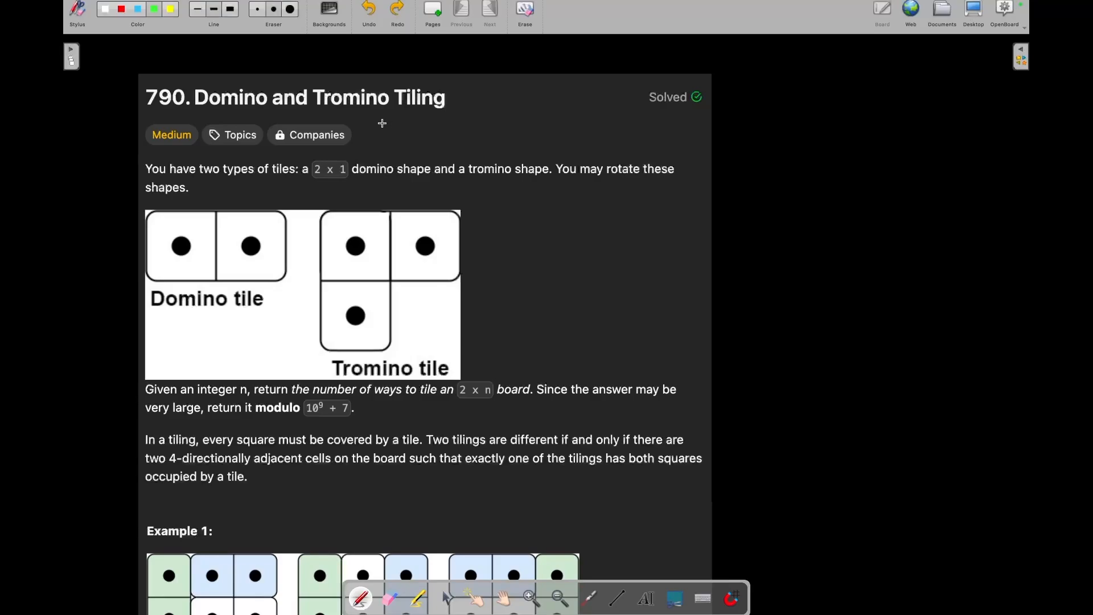
pyautogui.moveTo(177, 116)
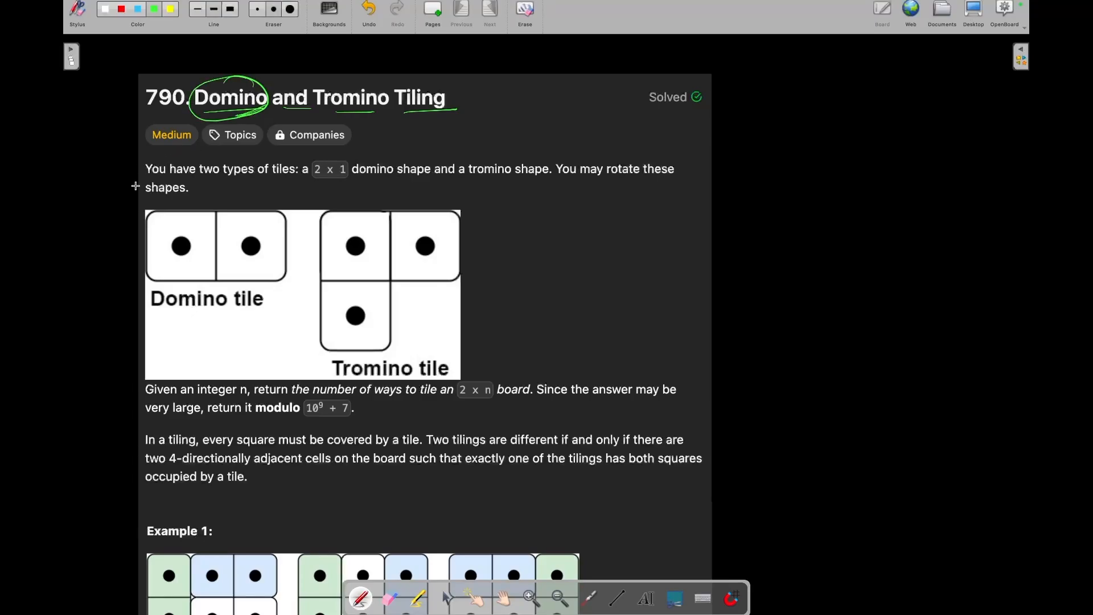
# Tick the tile sentence, underline '2 x 1' and 'tromino shape', and sketch a rotated L-tromino.
pyautogui.moveTo(127, 192); pyautogui.dragTo(162, 166)
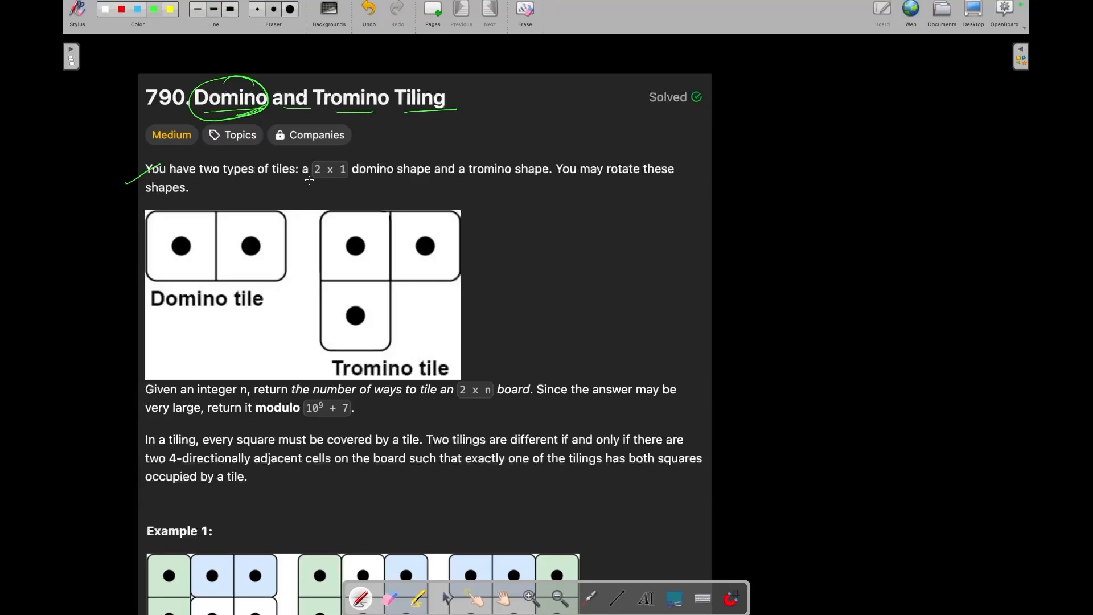
pyautogui.moveTo(303, 178); pyautogui.dragTo(359, 173)
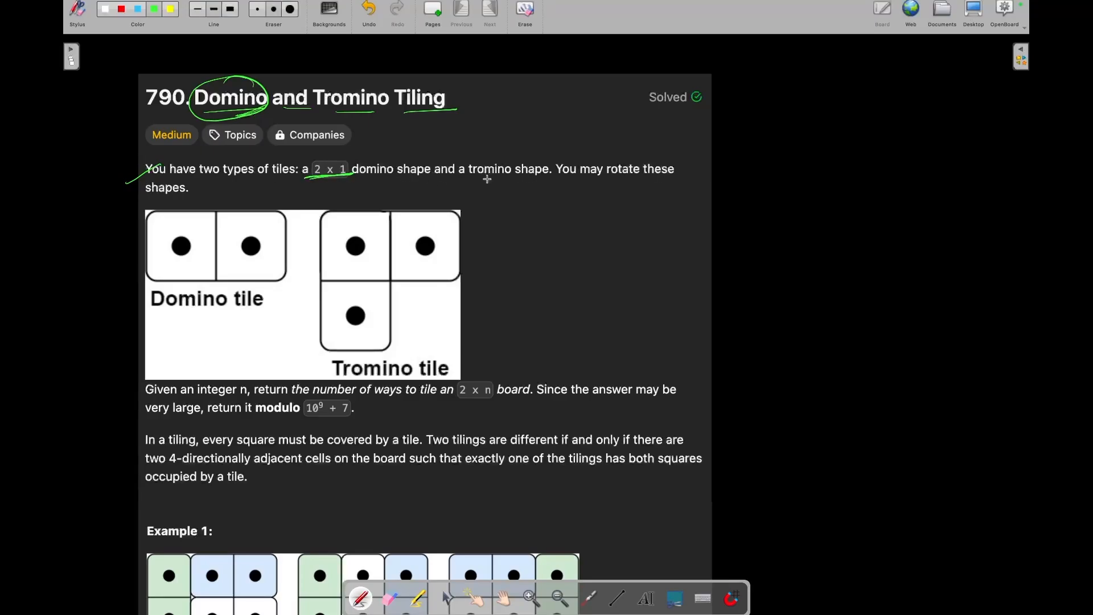
pyautogui.moveTo(461, 180); pyautogui.dragTo(547, 175)
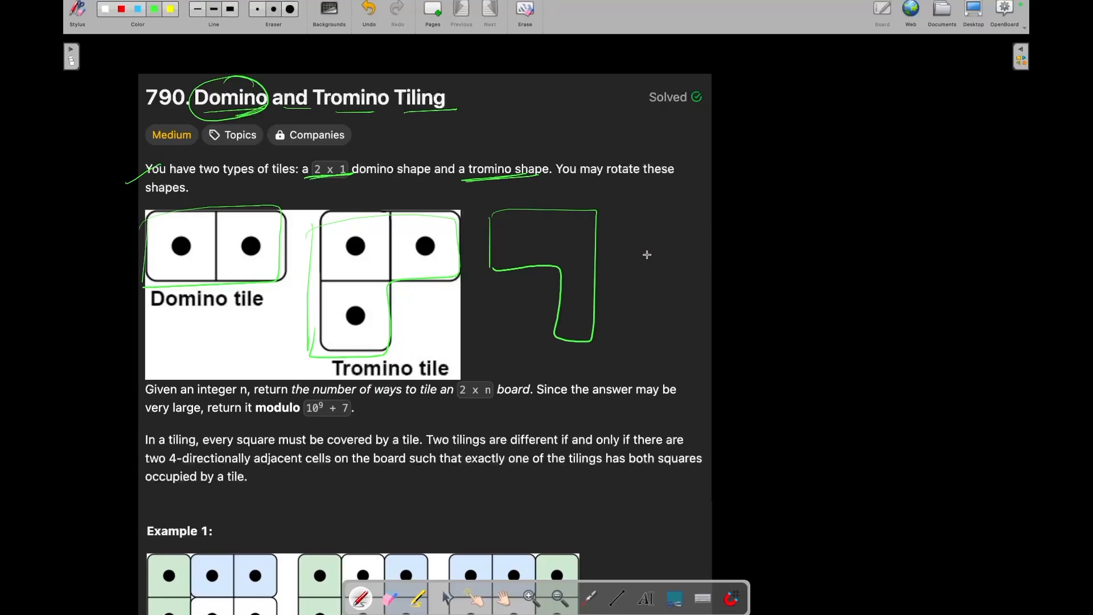
pyautogui.moveTo(680, 217); pyautogui.dragTo(648, 335)
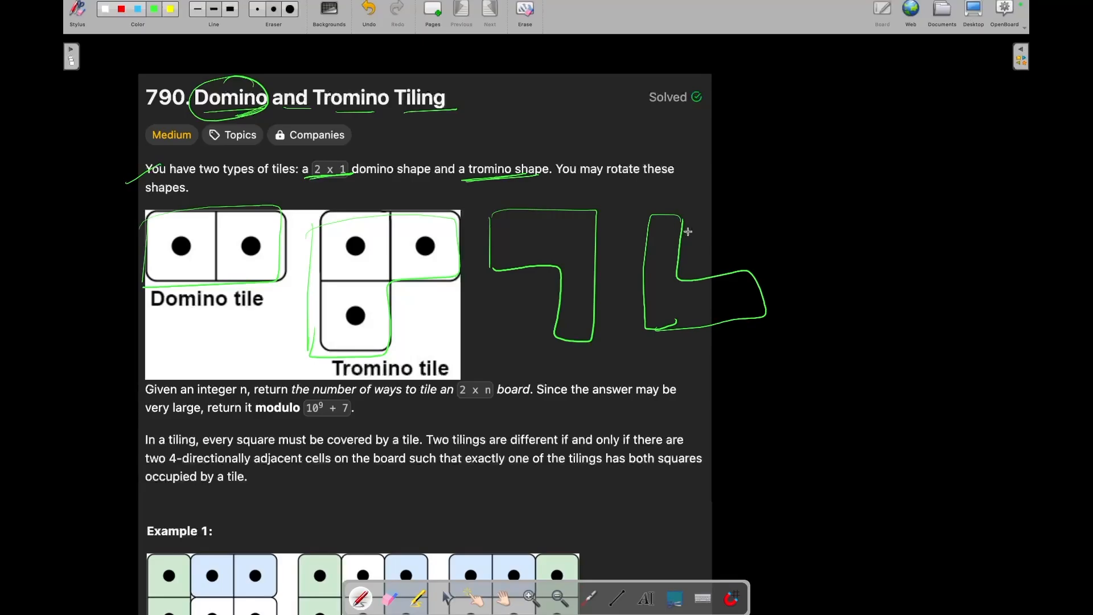
# Mark the return sentence: underline 'number of ways', circle '2 x n' and the modulo value.
pyautogui.scroll(-3)
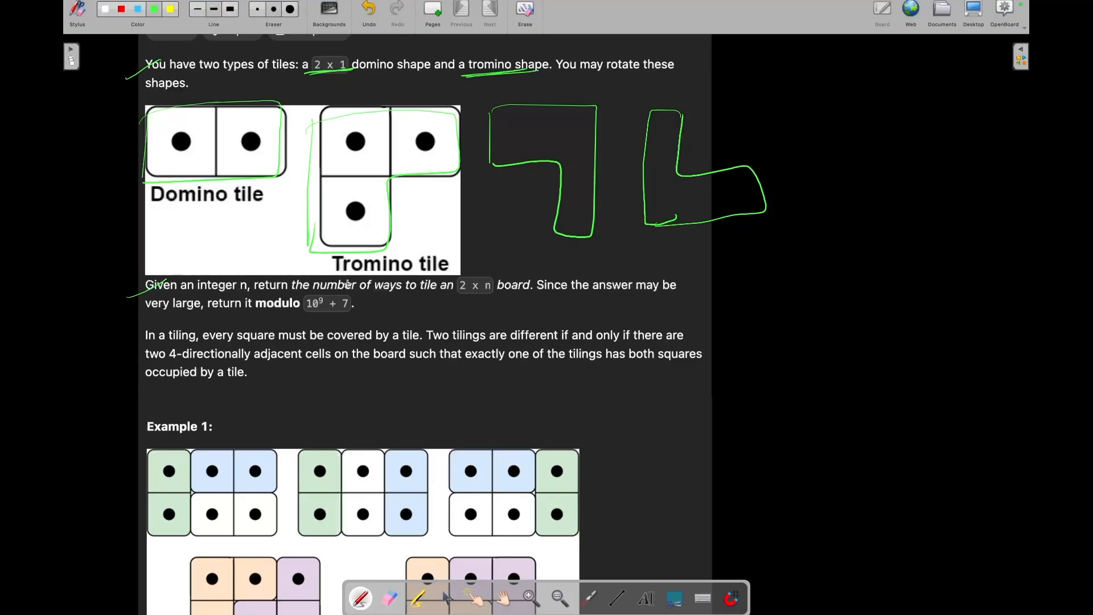
pyautogui.moveTo(320, 304); pyautogui.dragTo(398, 300)
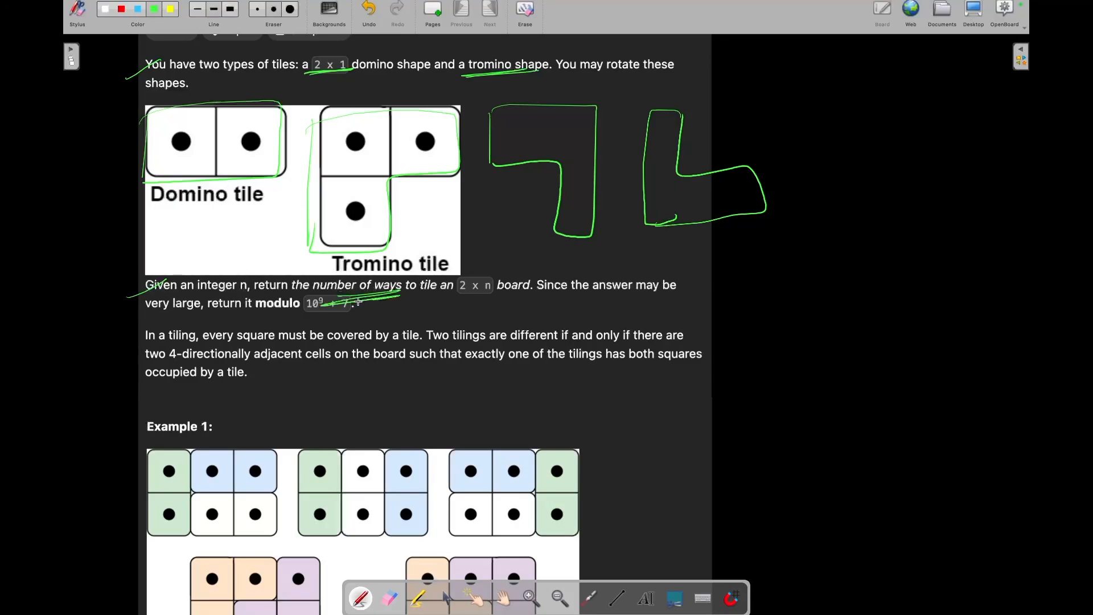
pyautogui.moveTo(411, 303); pyautogui.dragTo(488, 279)
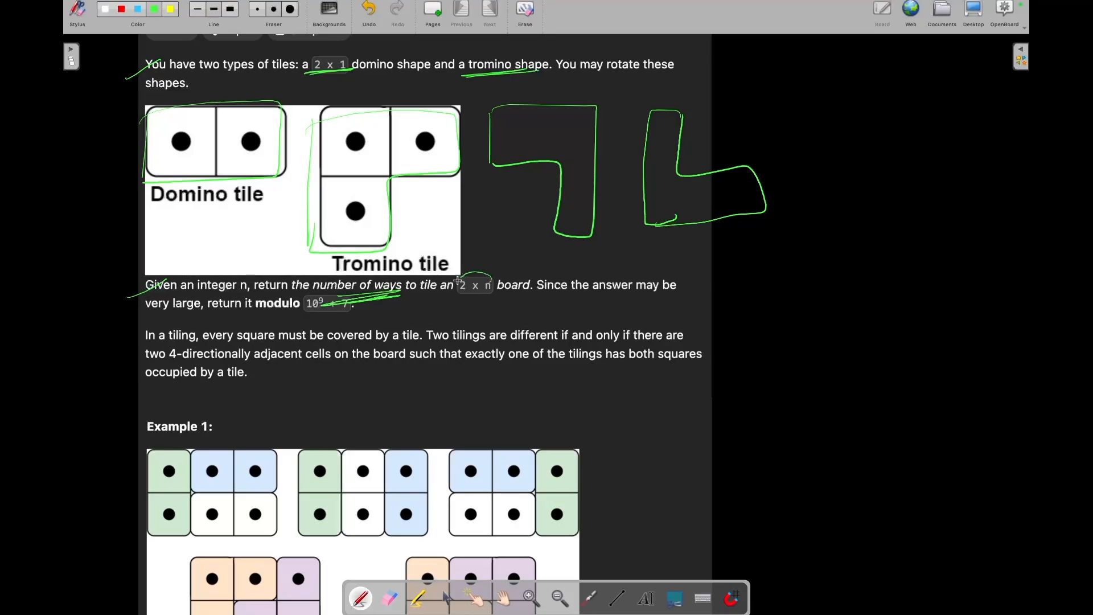
pyautogui.moveTo(453, 272); pyautogui.dragTo(488, 300)
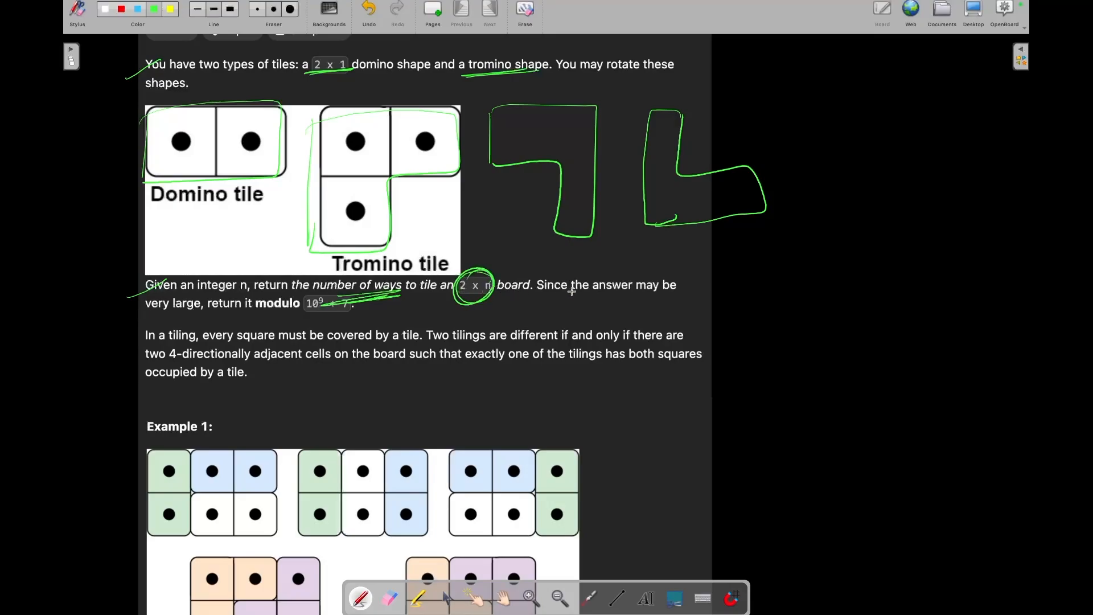
pyautogui.moveTo(240, 315); pyautogui.dragTo(306, 308)
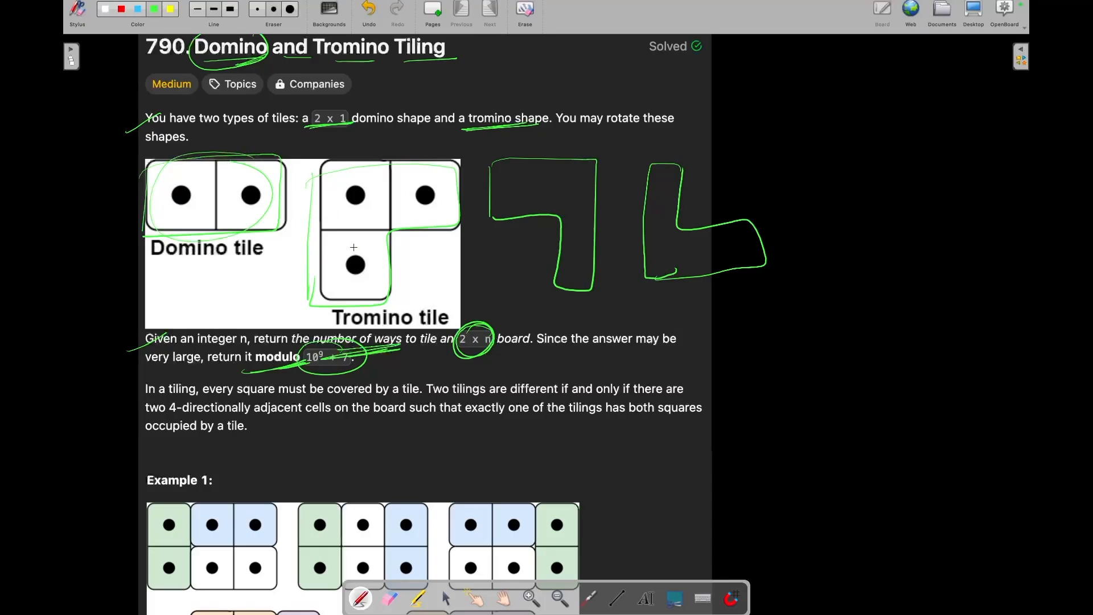
# Circle the example's n = 3, add a circled 2xn note, and underline 'every square must be covered'.
pyautogui.scroll(-3)
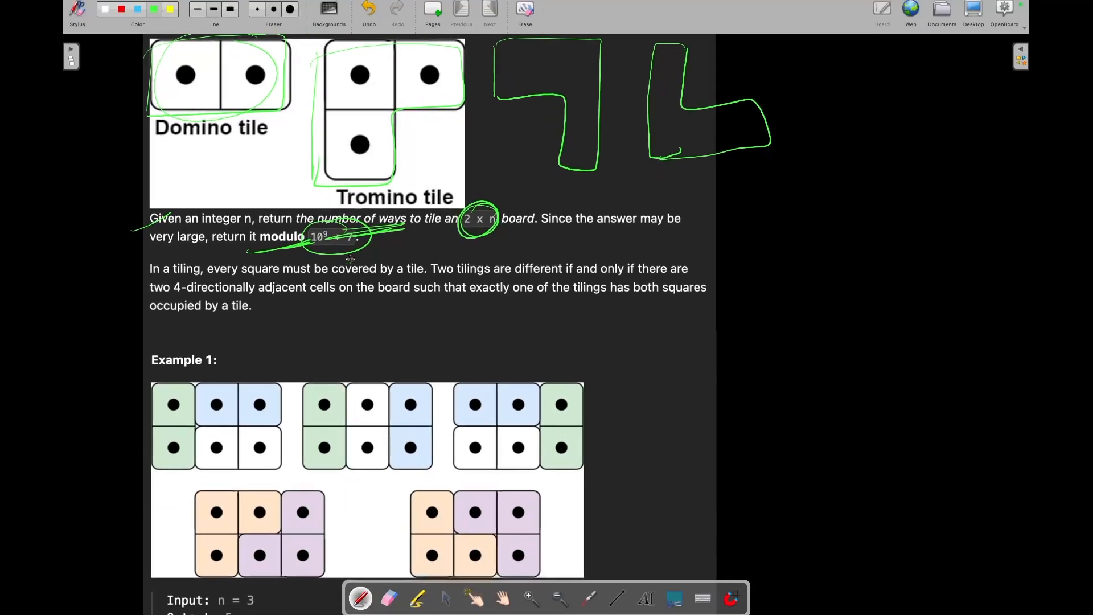
pyautogui.moveTo(217, 564); pyautogui.dragTo(230, 606)
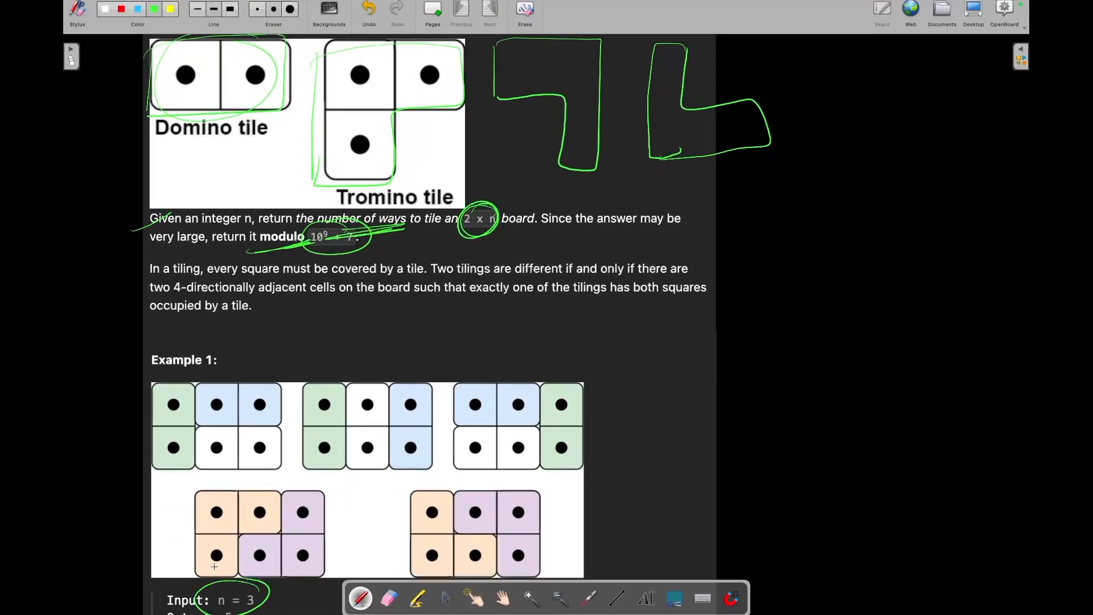
pyautogui.scroll(-3)
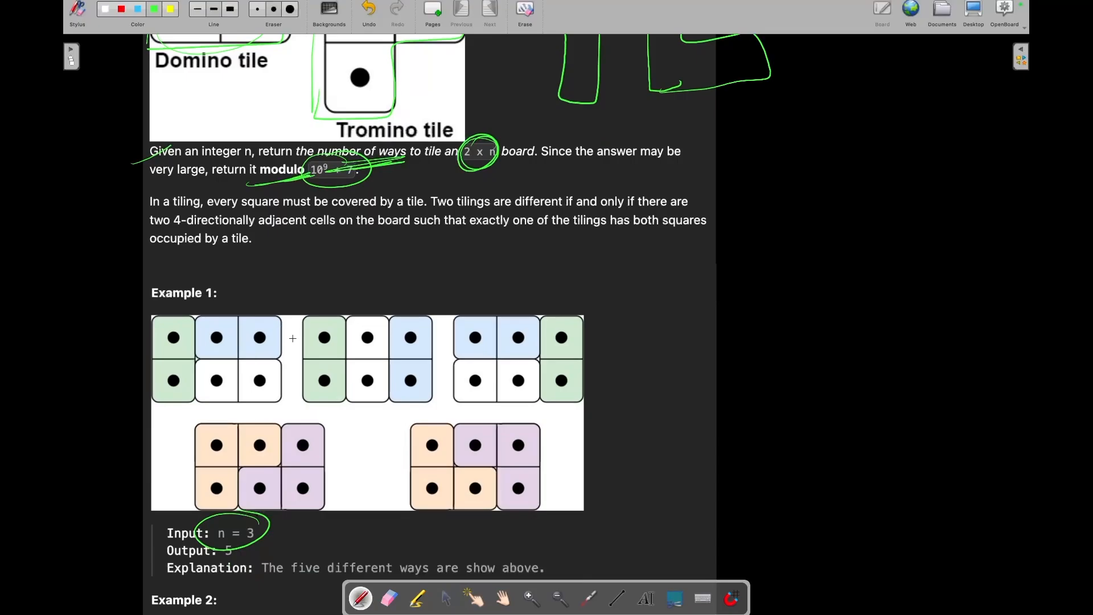
pyautogui.moveTo(303, 279); pyautogui.dragTo(363, 272)
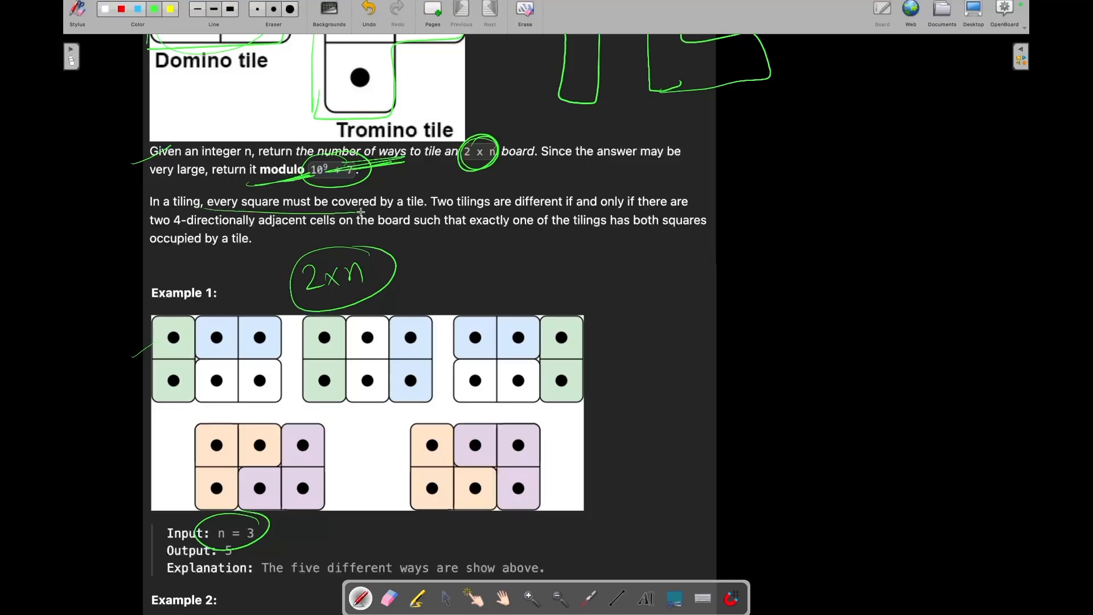
pyautogui.moveTo(202, 208); pyautogui.dragTo(432, 202)
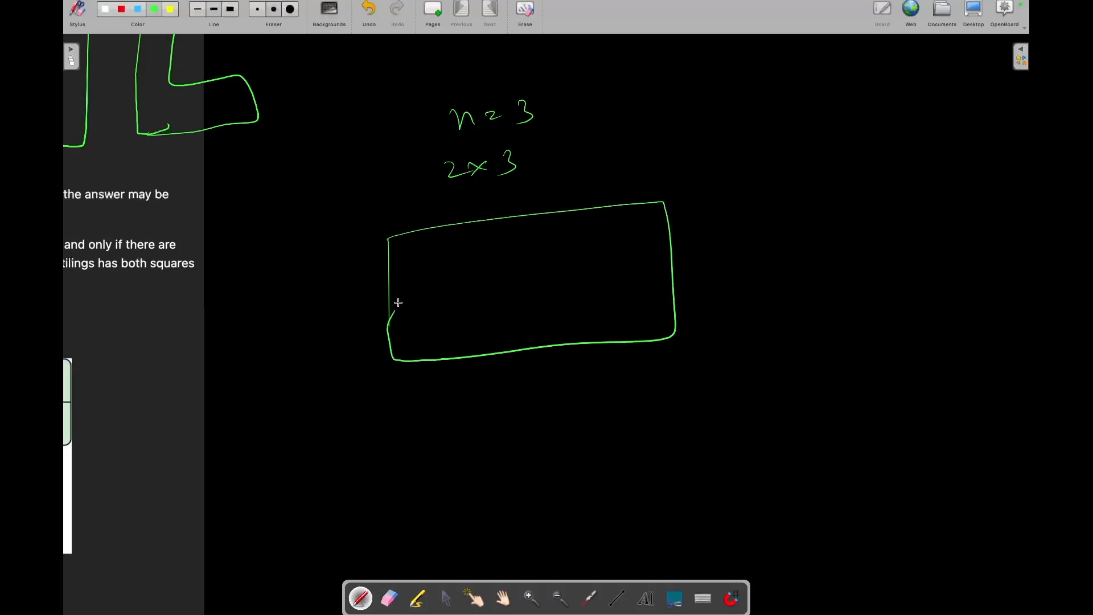
# Divide the board into a 2x3 grid and draw yellow vertical and horizontal domino tilings.
pyautogui.moveTo(496, 220); pyautogui.dragTo(500, 352)
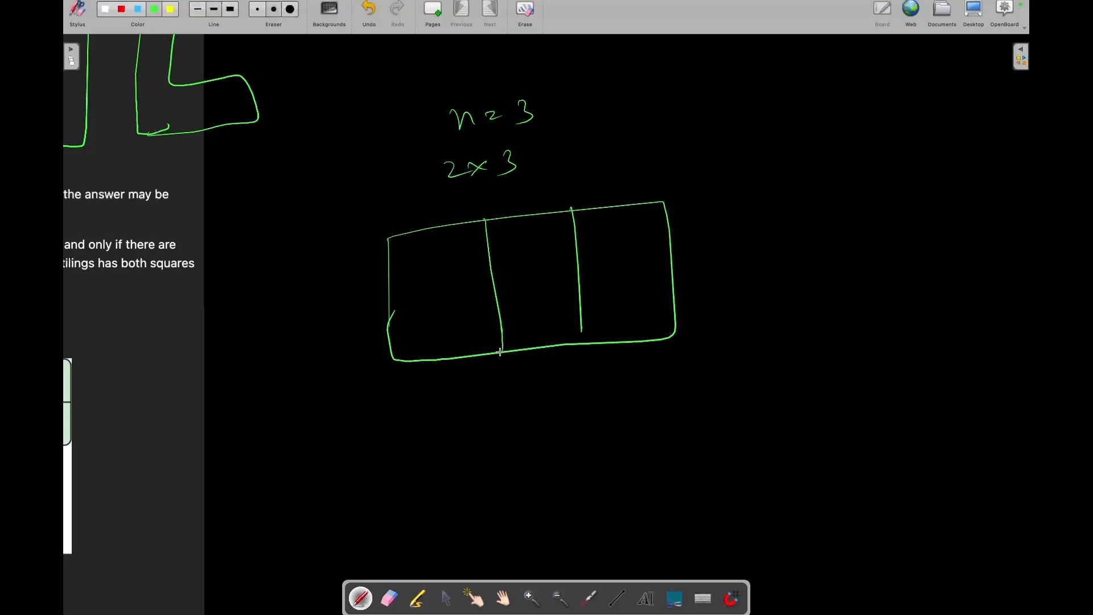
pyautogui.moveTo(391, 300); pyautogui.dragTo(673, 265)
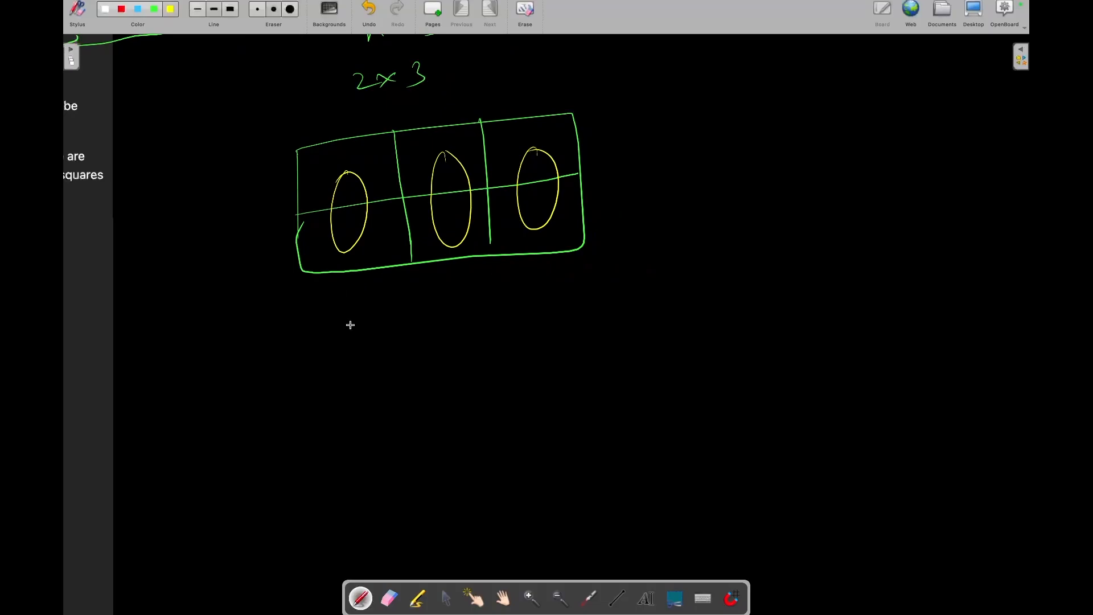
pyautogui.moveTo(349, 323); pyautogui.dragTo(419, 336)
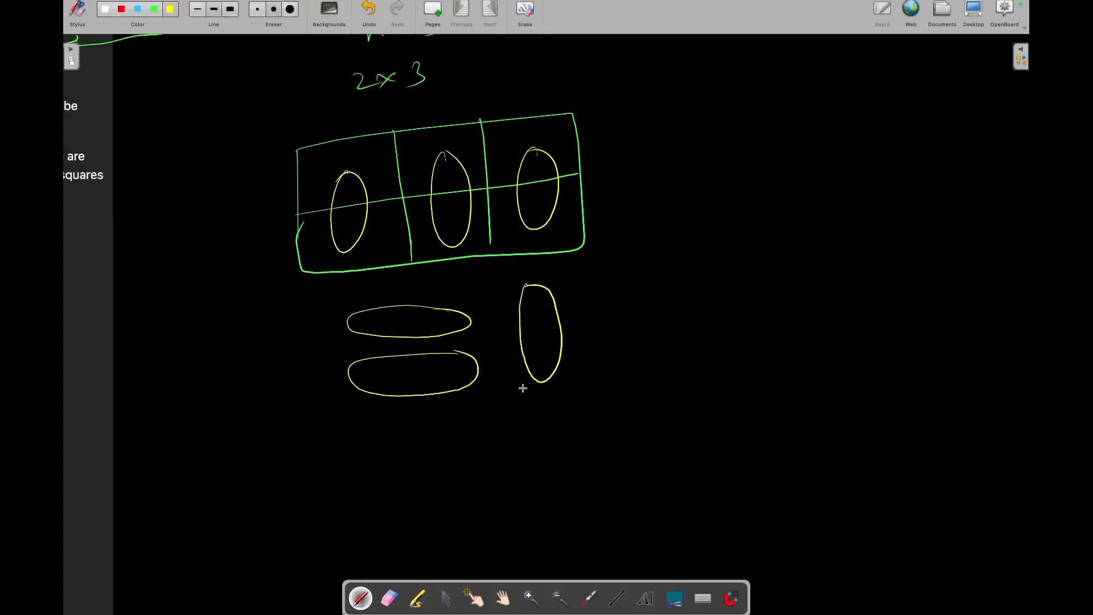
pyautogui.scroll(-3)
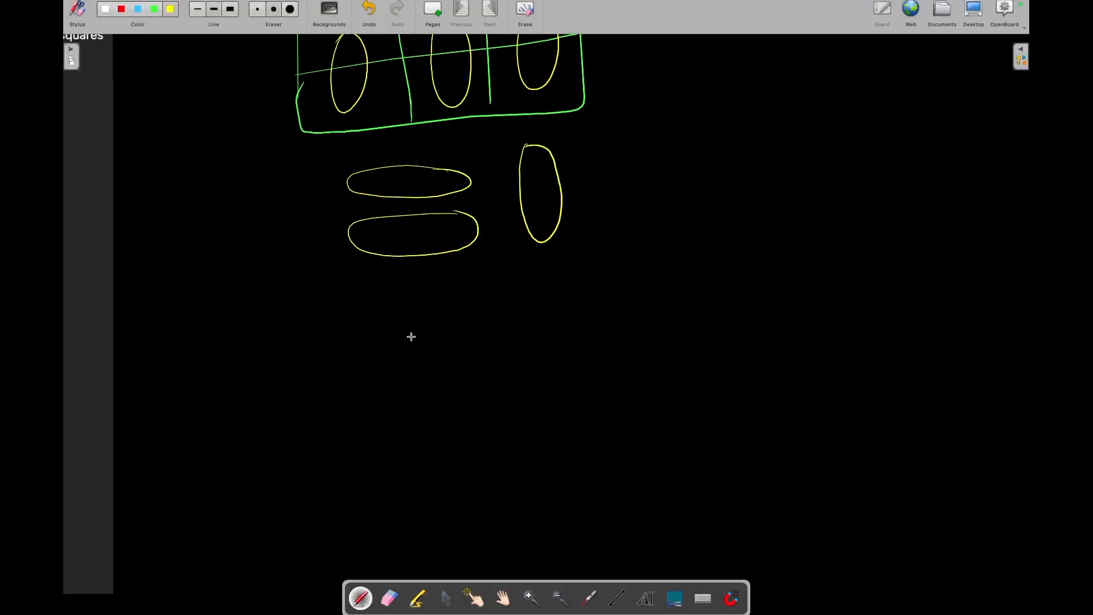
pyautogui.moveTo(369, 293); pyautogui.dragTo(376, 359)
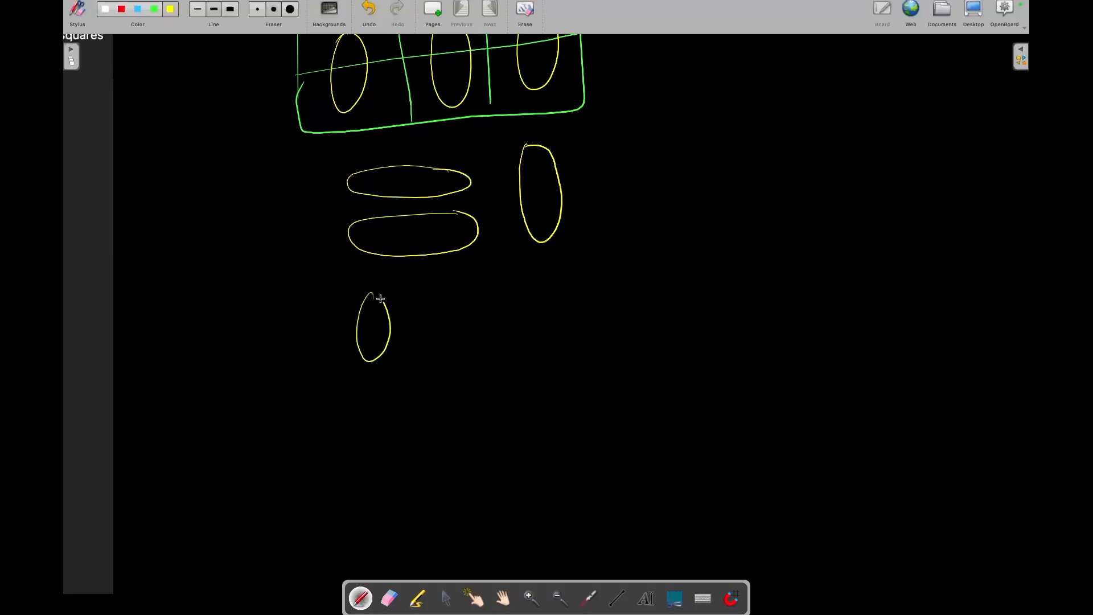
pyautogui.moveTo(439, 293); pyautogui.dragTo(537, 334)
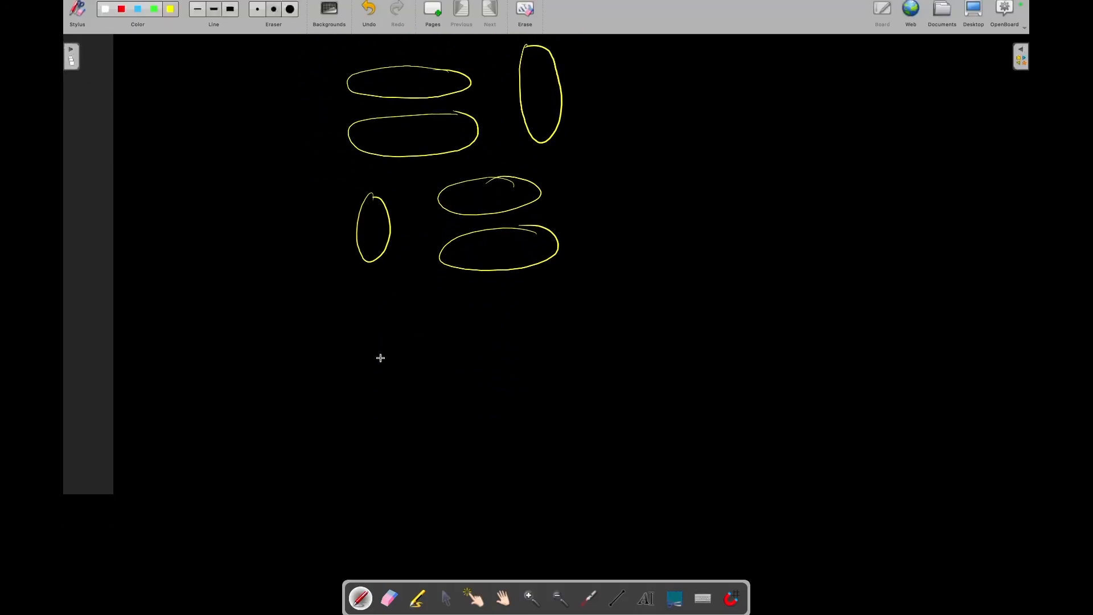
# Draw the L-shaped interlocking tromino tilings, then pan to blank board space.
pyautogui.moveTo(380, 317); pyautogui.dragTo(463, 417)
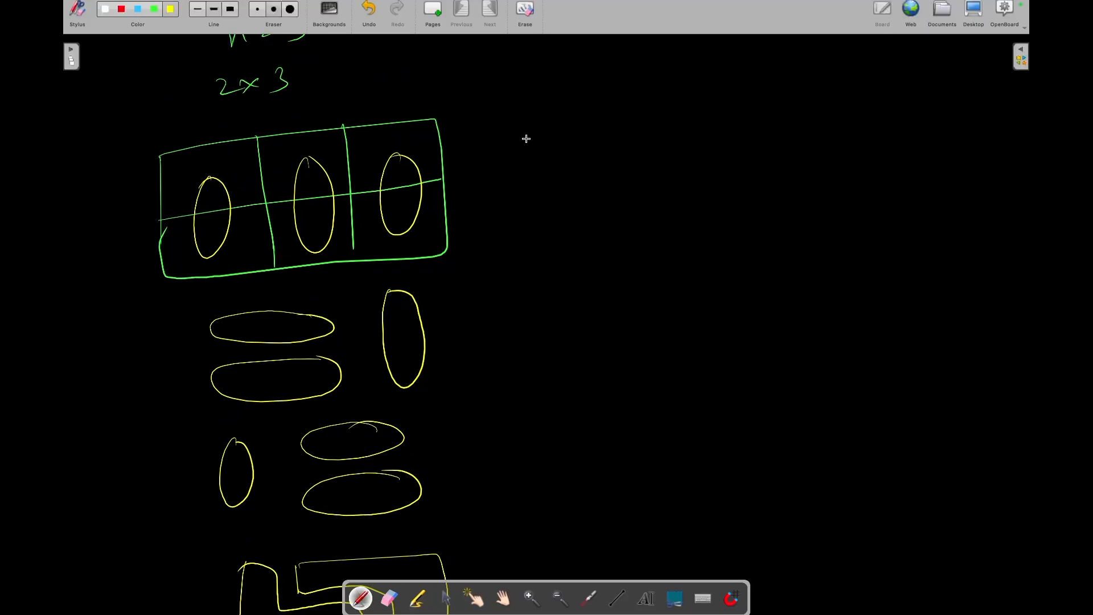
pyautogui.moveTo(492, 125); pyautogui.dragTo(600, 109)
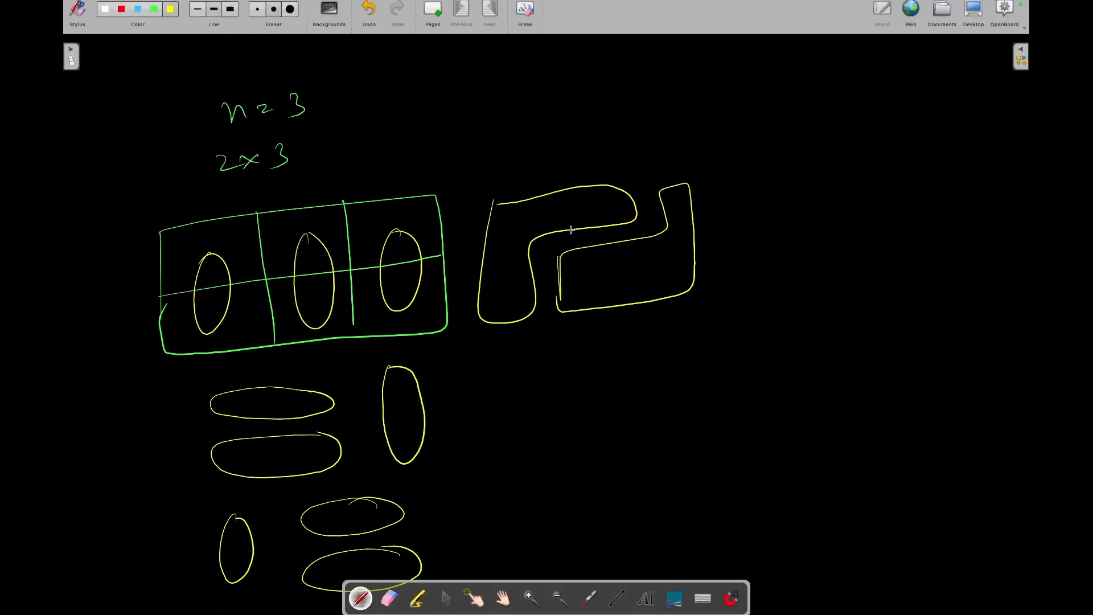
pyautogui.scroll(-3)
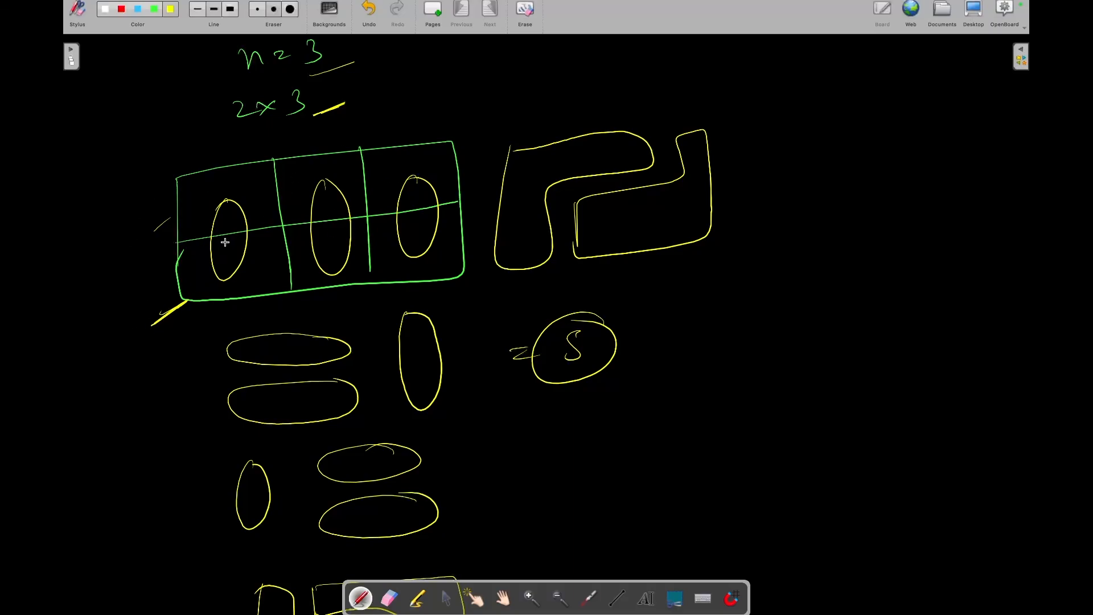
pyautogui.moveTo(247, 227)
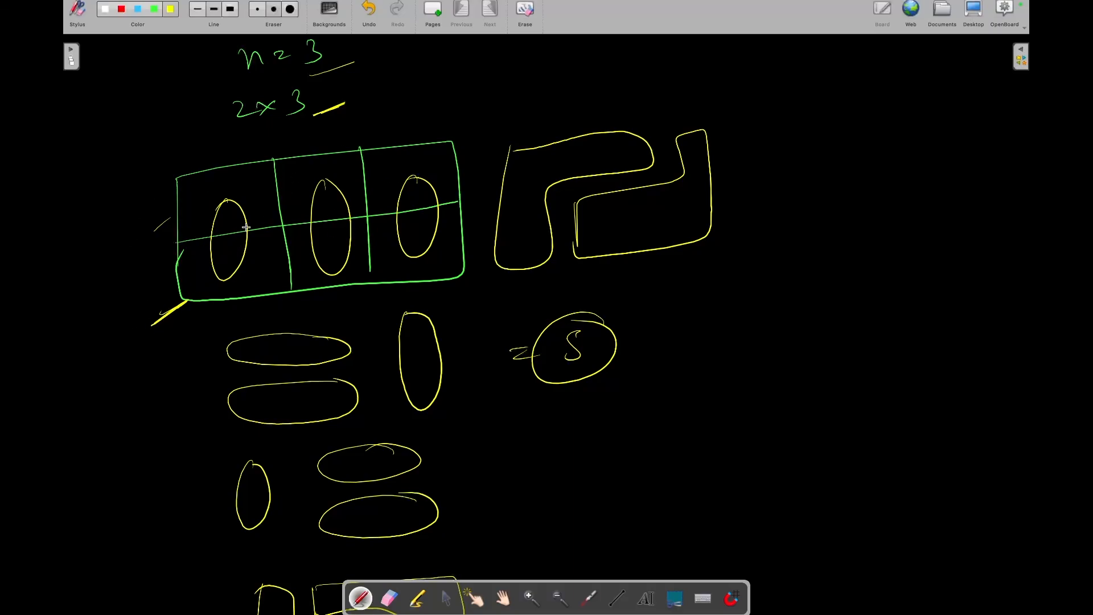
pyautogui.moveTo(338, 129); pyautogui.dragTo(376, 124)
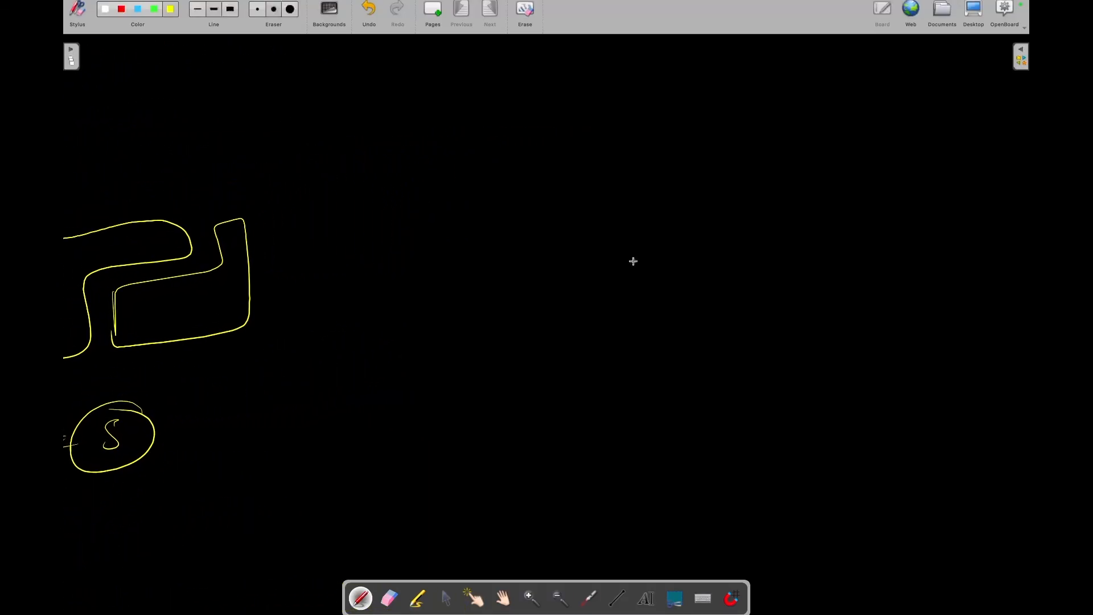
# Write the count table rows n=0→0 and n=1→1 with arrows.
pyautogui.scroll(-3)
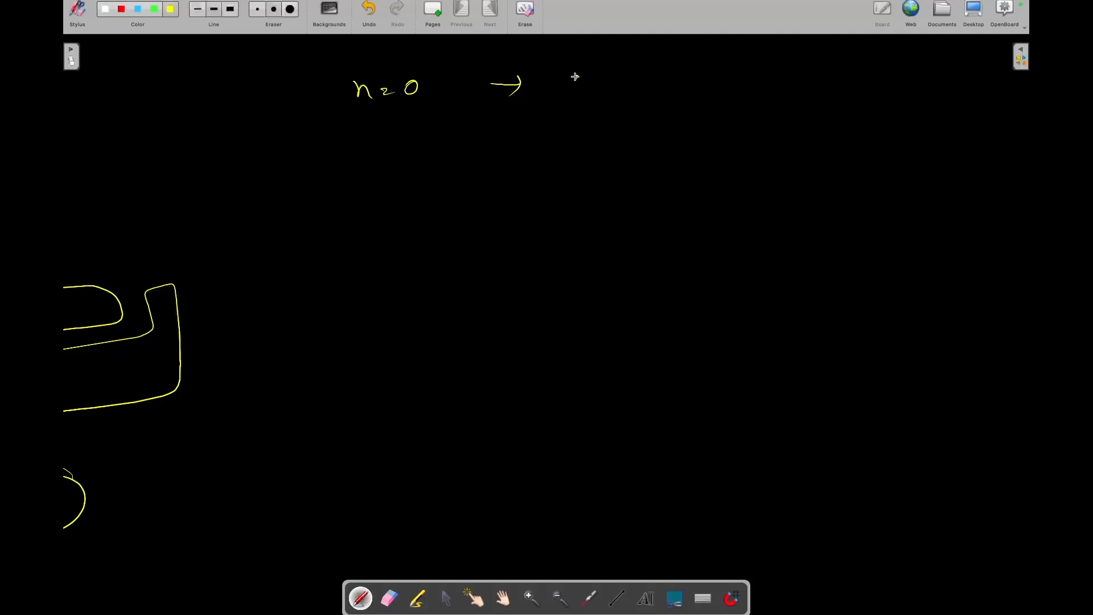
pyautogui.moveTo(578, 69); pyautogui.dragTo(591, 90)
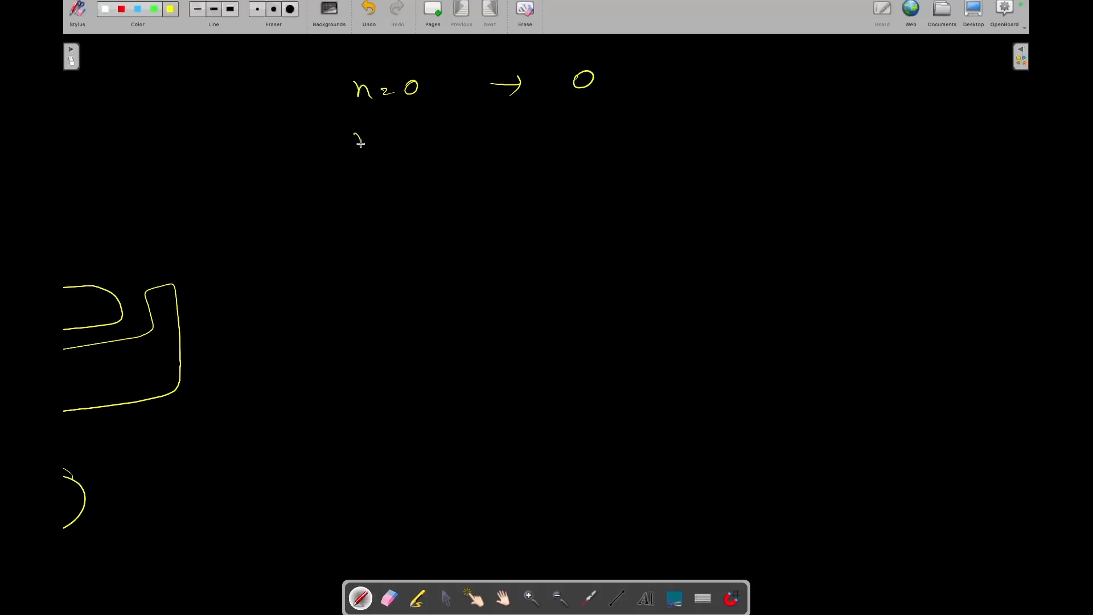
pyautogui.moveTo(356, 136); pyautogui.dragTo(418, 136)
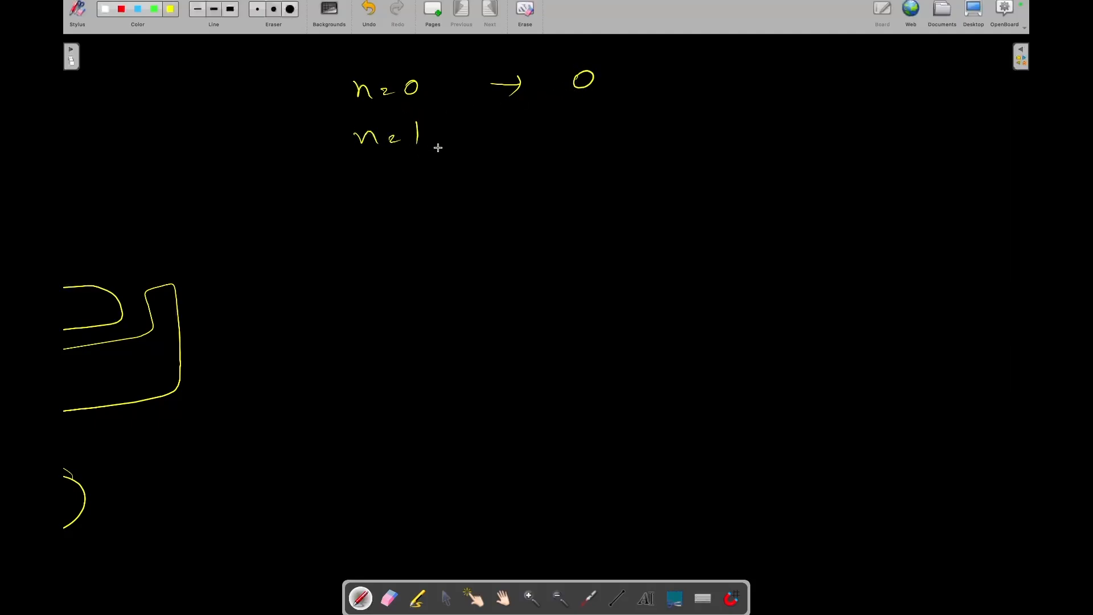
pyautogui.moveTo(495, 136); pyautogui.dragTo(526, 129)
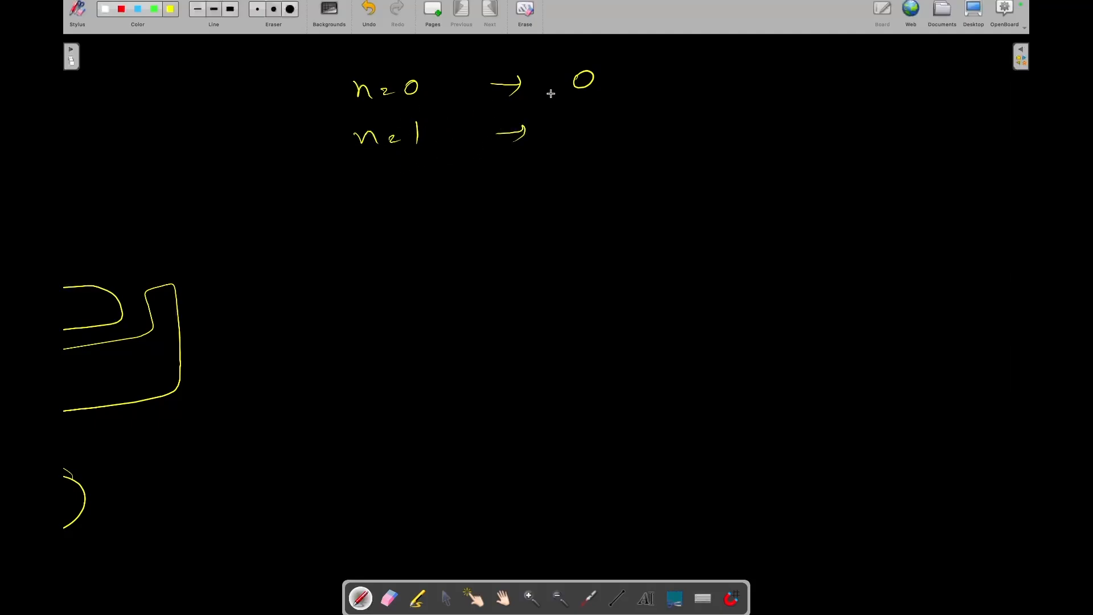
pyautogui.write('2x1')
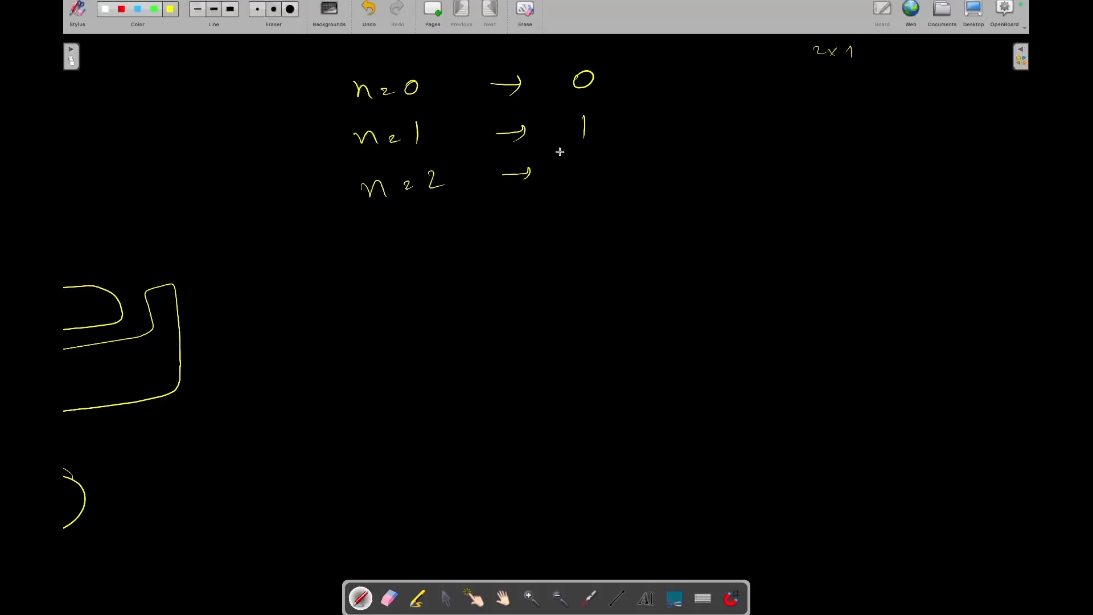
# Sketch a 2x2 board with domino placements and record 2 for n=2.
pyautogui.moveTo(845, 69); pyautogui.dragTo(893, 70)
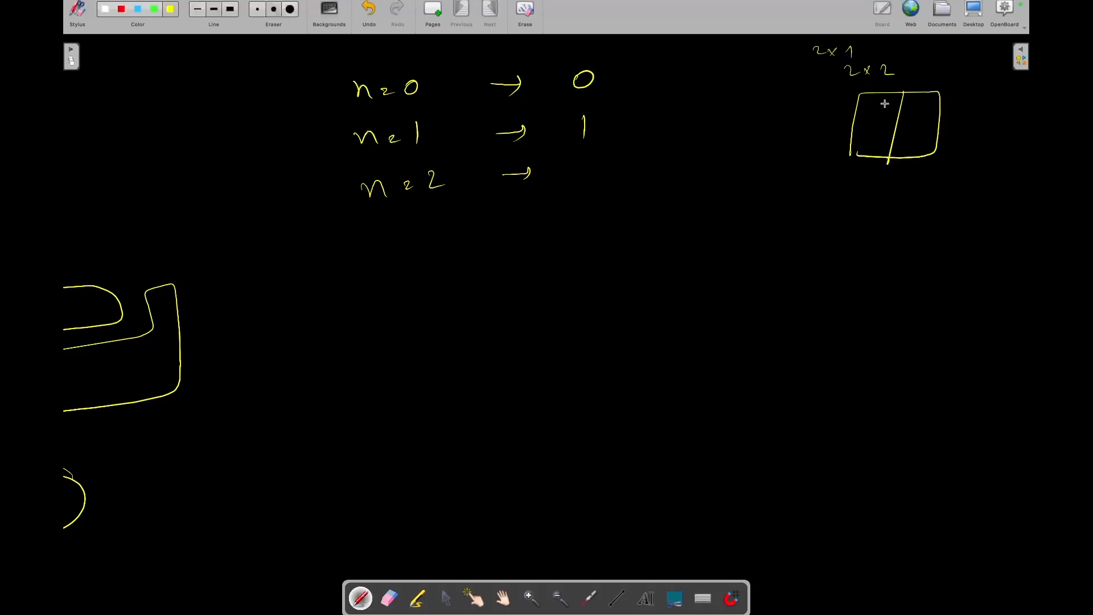
pyautogui.moveTo(854, 126); pyautogui.dragTo(937, 127)
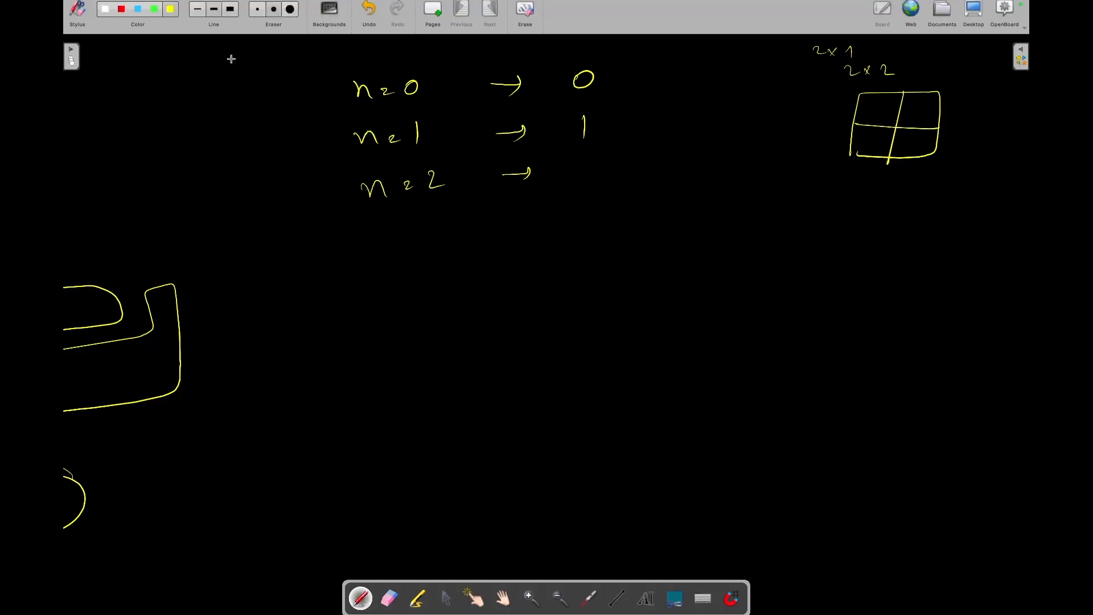
pyautogui.moveTo(907, 109)
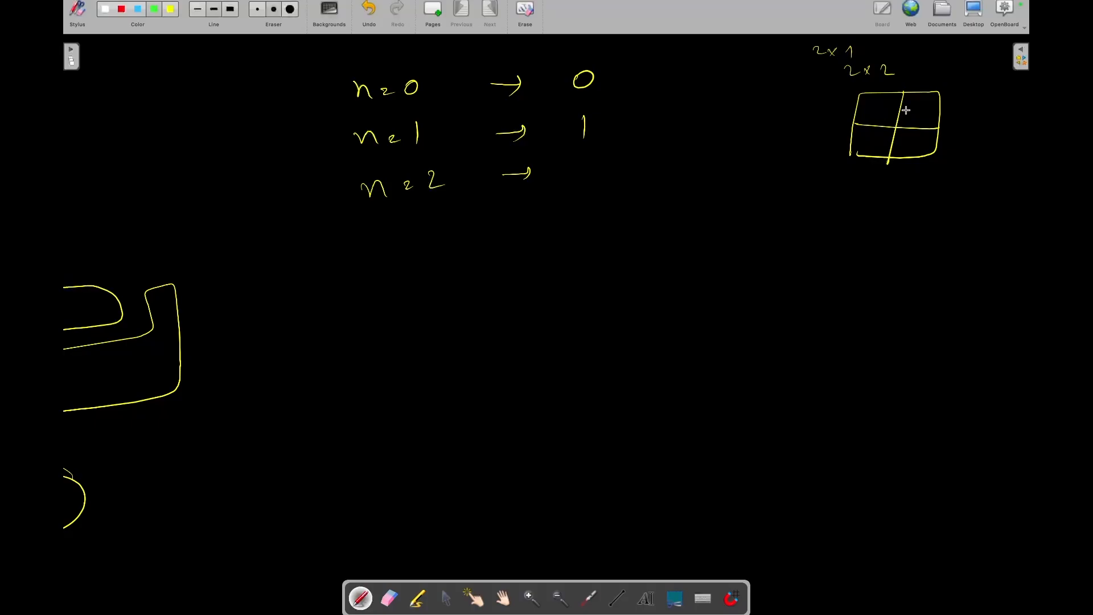
pyautogui.moveTo(903, 111); pyautogui.dragTo(889, 147)
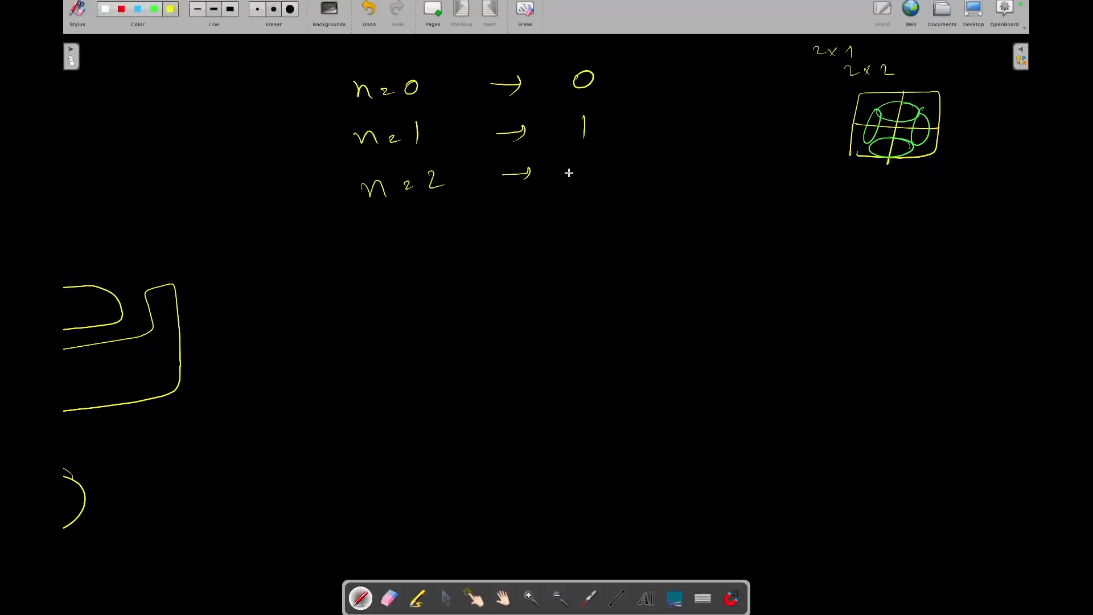
pyautogui.moveTo(575, 178); pyautogui.dragTo(603, 171)
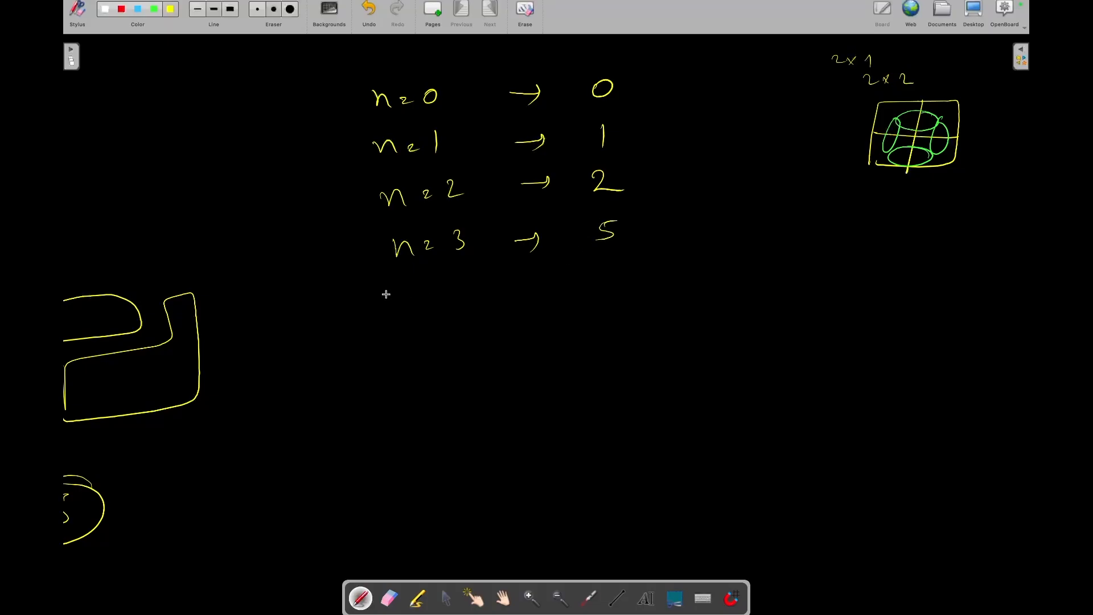
# Draw a 2x4 grid with domino tilings below it, and add an n=4 row to the table.
pyautogui.moveTo(394, 300); pyautogui.dragTo(537, 296)
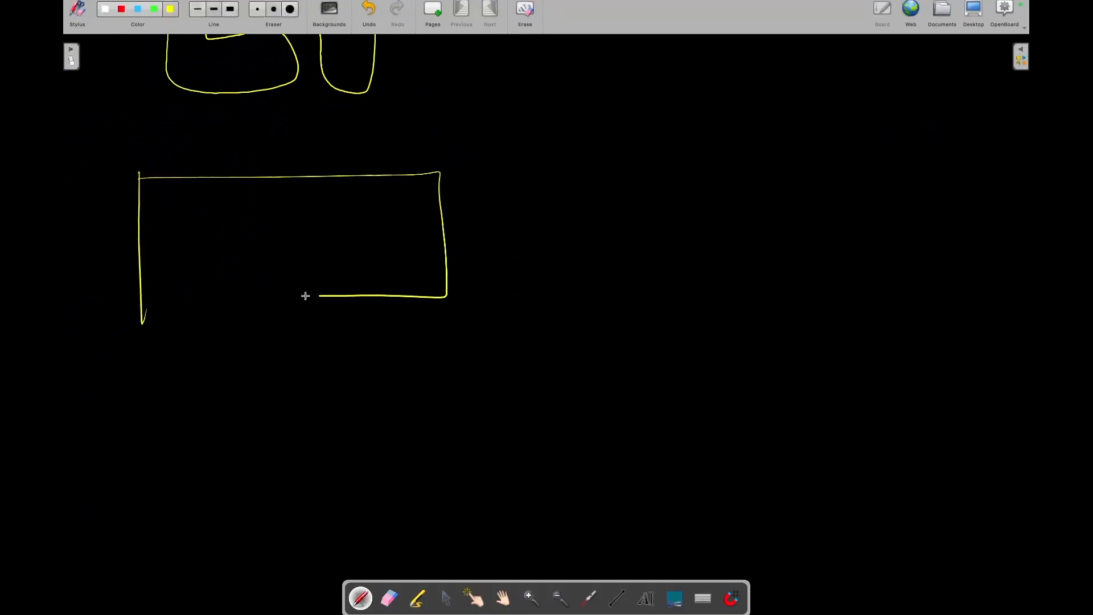
pyautogui.moveTo(139, 244); pyautogui.dragTo(449, 244)
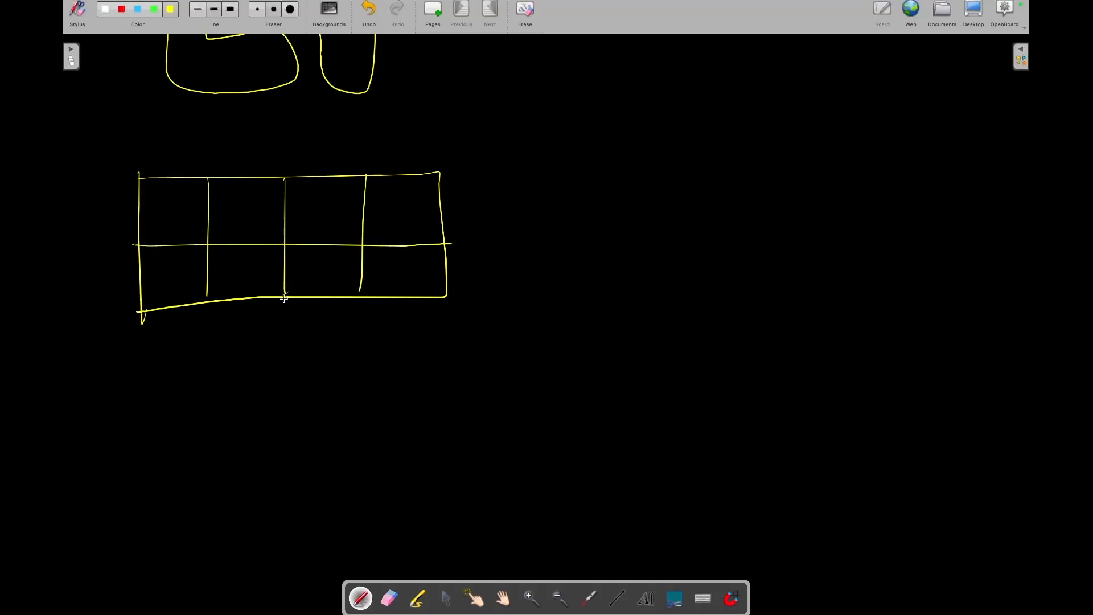
pyautogui.moveTo(213, 213)
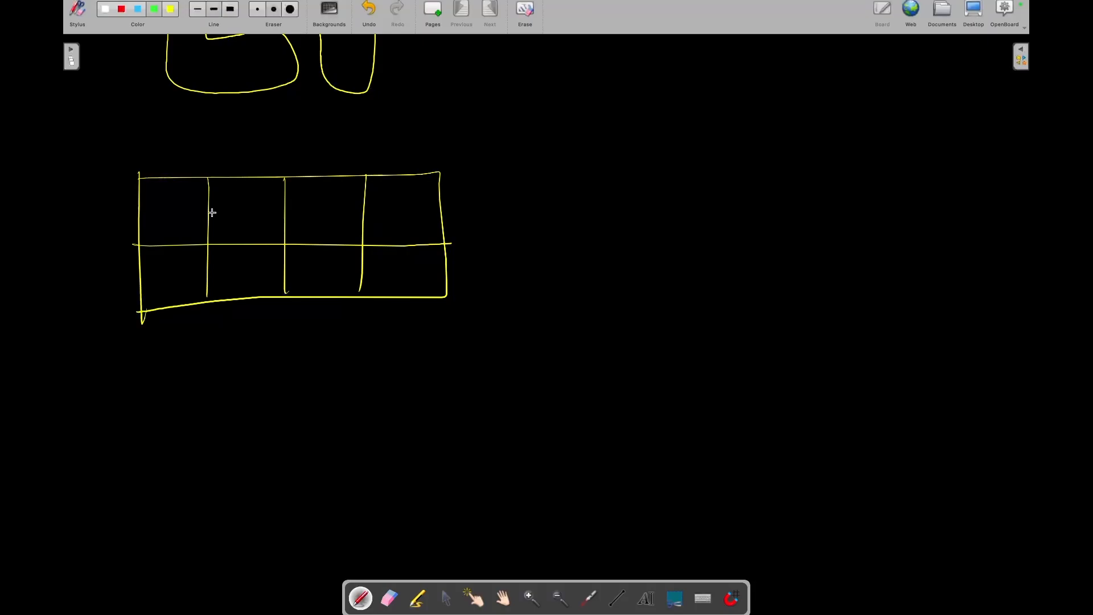
pyautogui.moveTo(189, 206); pyautogui.dragTo(240, 209)
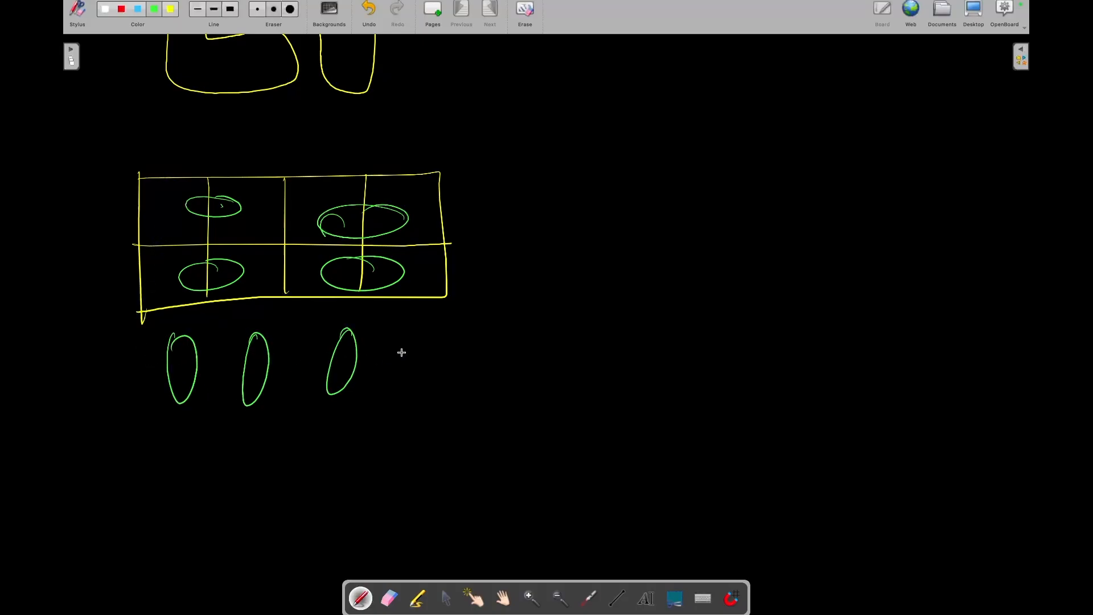
pyautogui.moveTo(397, 341); pyautogui.dragTo(422, 391)
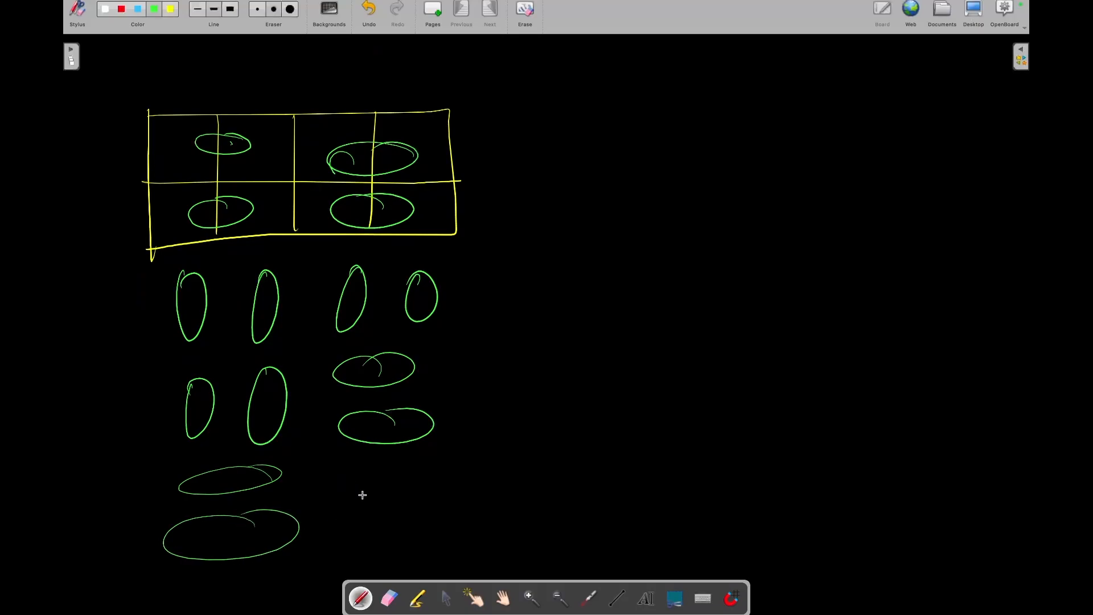
pyautogui.moveTo(352, 481); pyautogui.dragTo(363, 544)
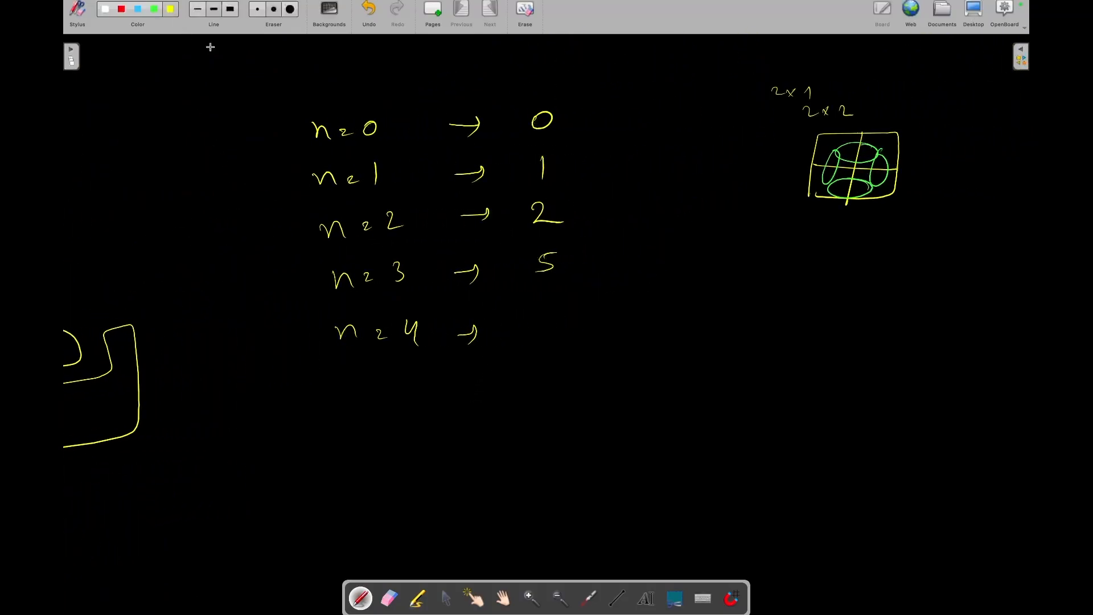
# Add a fifth column to the grid and record n=4→11 and n=5→24.
pyautogui.moveTo(534, 321); pyautogui.dragTo(554, 345)
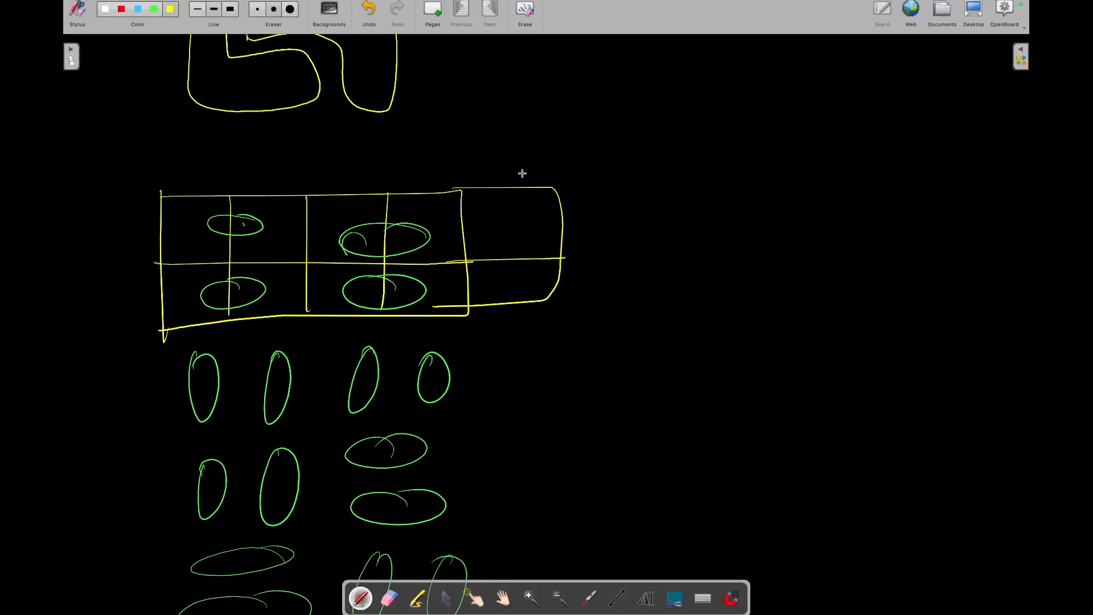
pyautogui.click(489, 9)
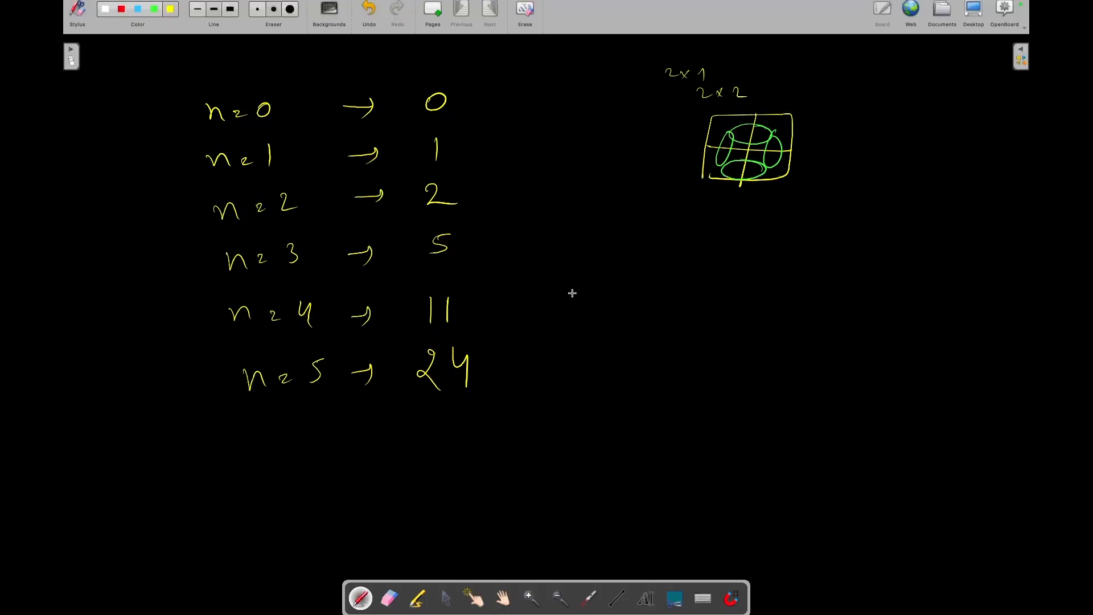
# Write the recurrence notes 5 = 2x2+1 beside n=3 and 2x after count 11.
pyautogui.moveTo(146, 111); pyautogui.dragTo(161, 376)
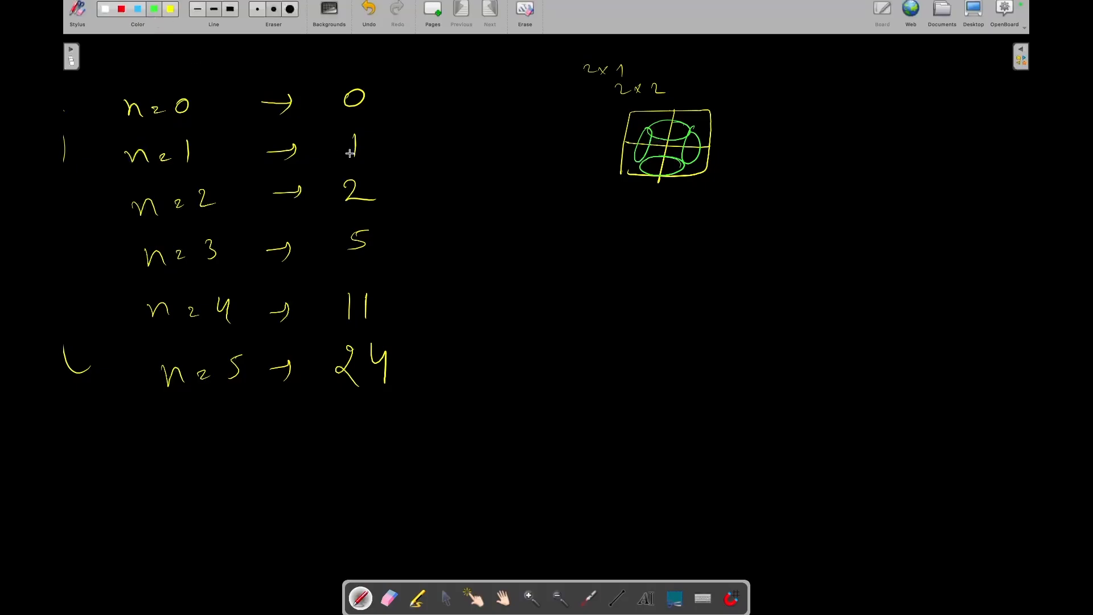
pyautogui.moveTo(387, 237); pyautogui.dragTo(411, 241)
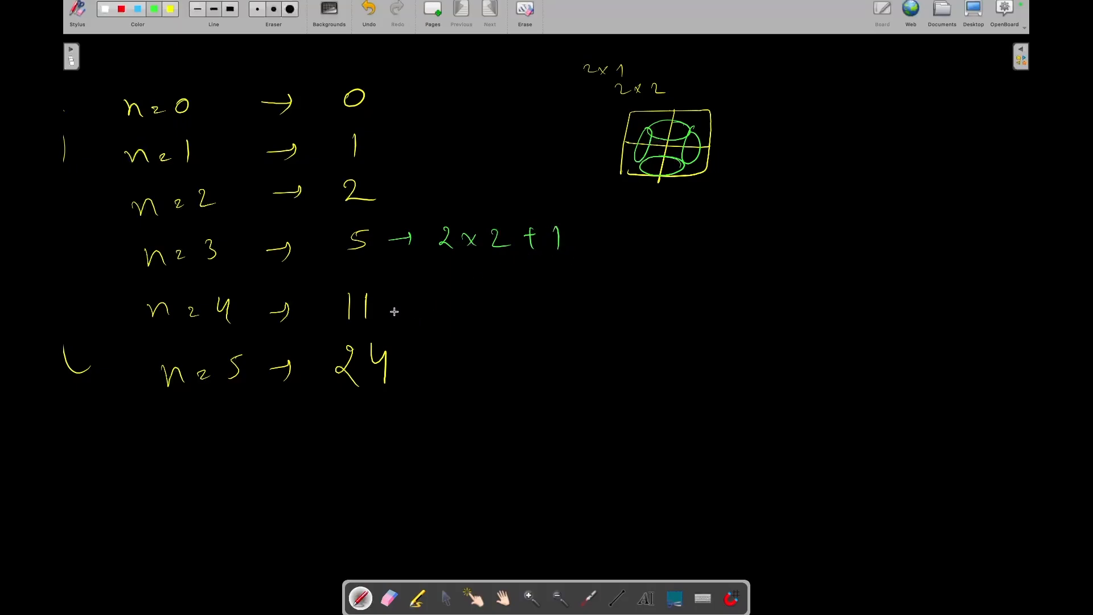
pyautogui.moveTo(391, 301); pyautogui.dragTo(425, 301)
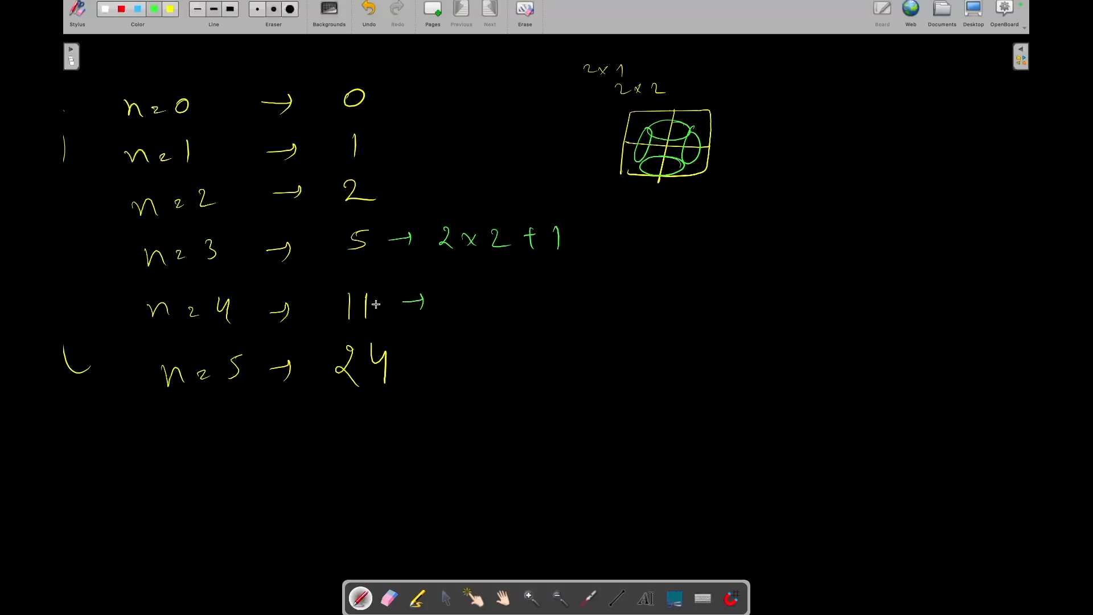
pyautogui.write('2x5+1')
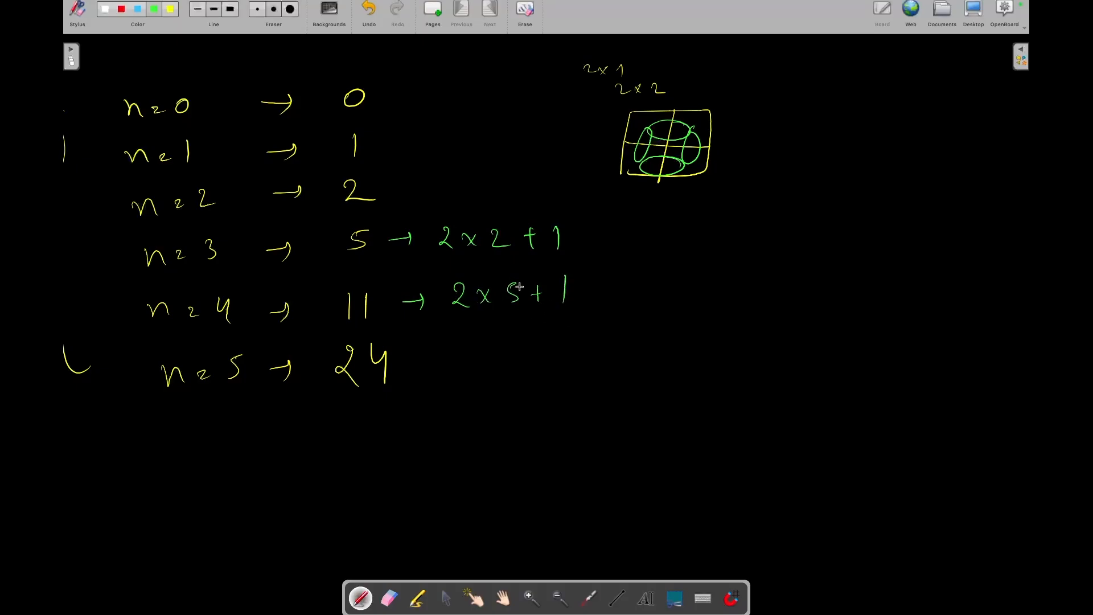
pyautogui.moveTo(376, 123)
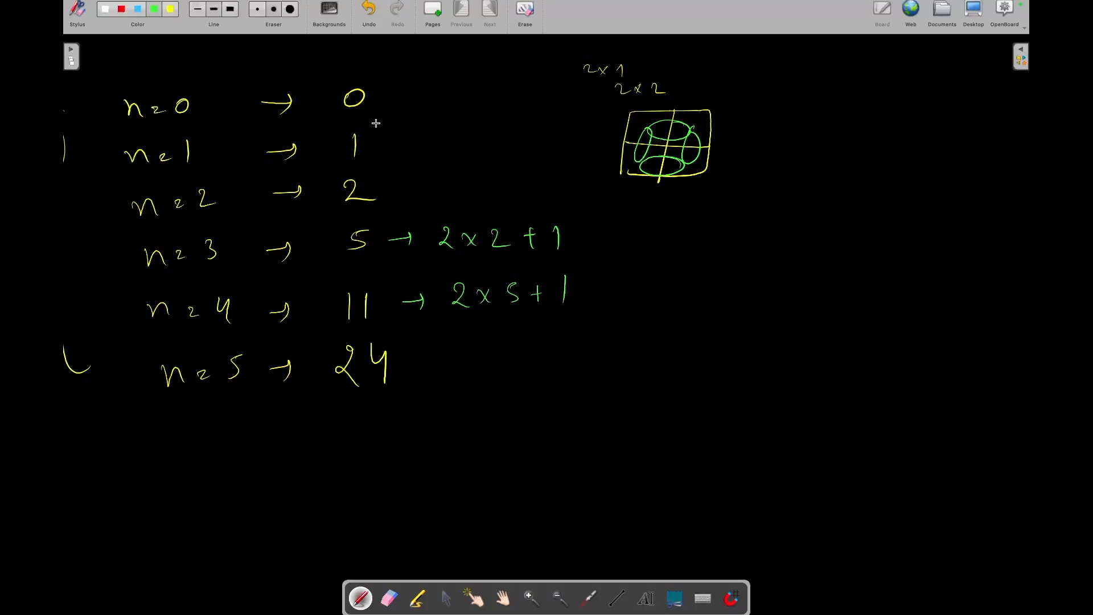
pyautogui.moveTo(379, 173)
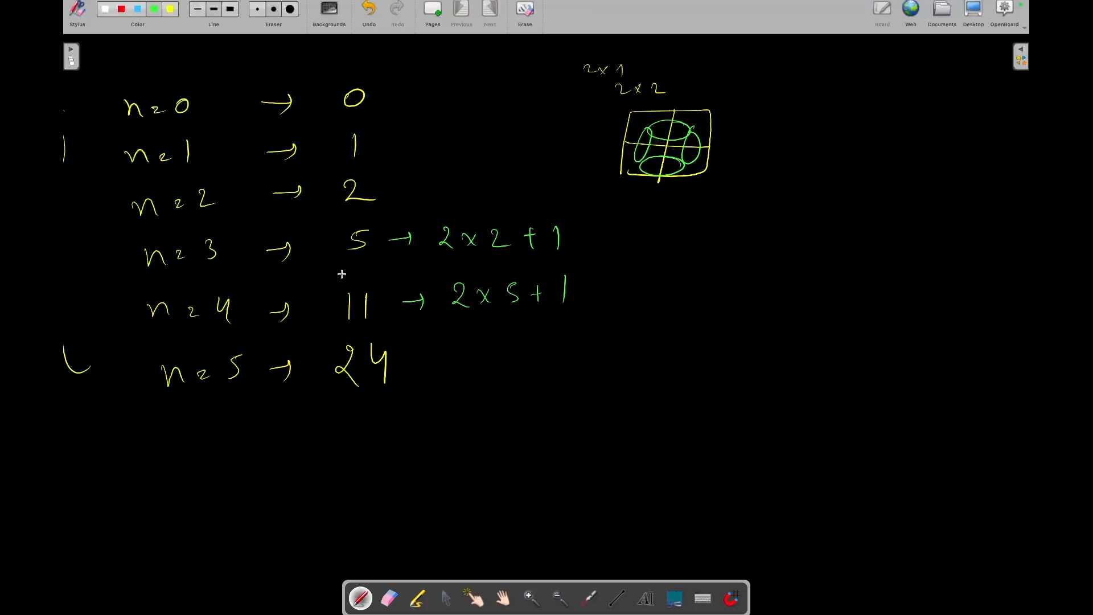
pyautogui.moveTo(540, 209)
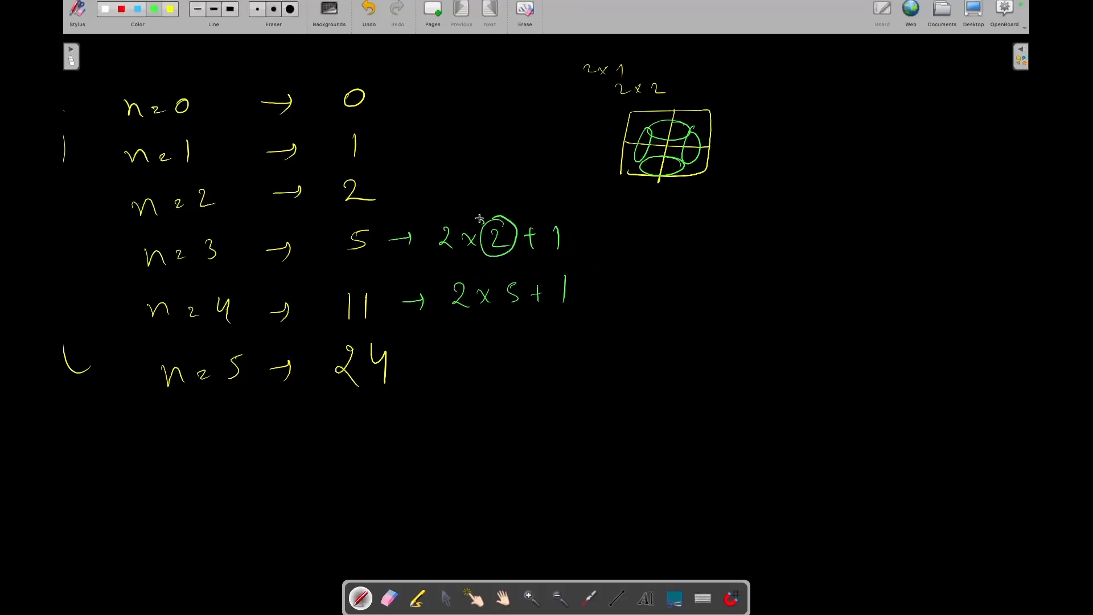
# Circle the 2 and the 5 in the formulas and arrow them to the n=2 and n=3 answers.
pyautogui.moveTo(488, 233); pyautogui.dragTo(377, 192)
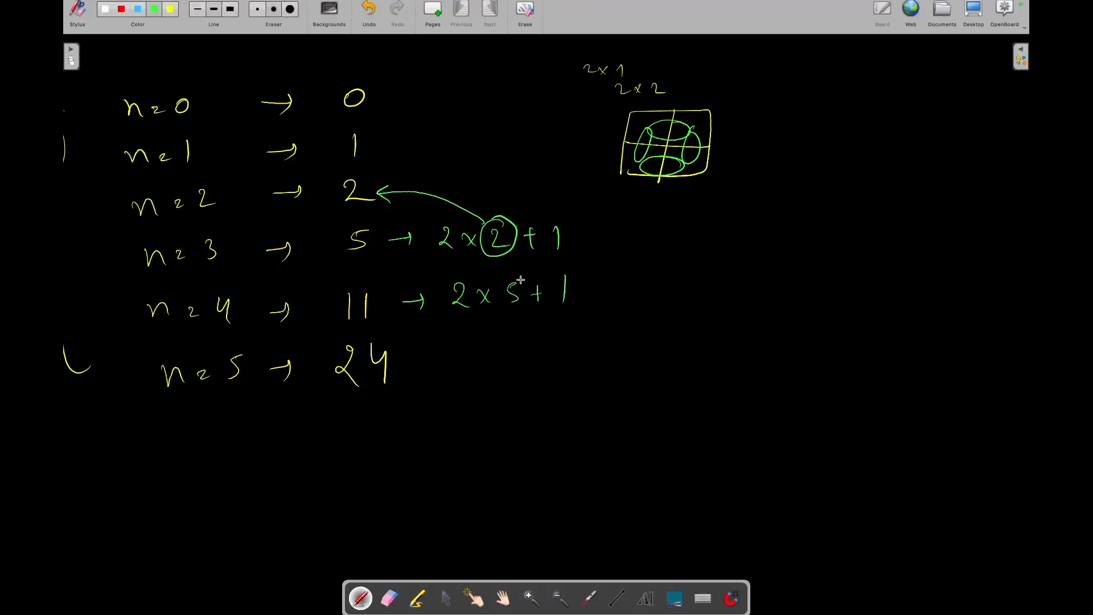
pyautogui.moveTo(378, 262); pyautogui.dragTo(512, 292)
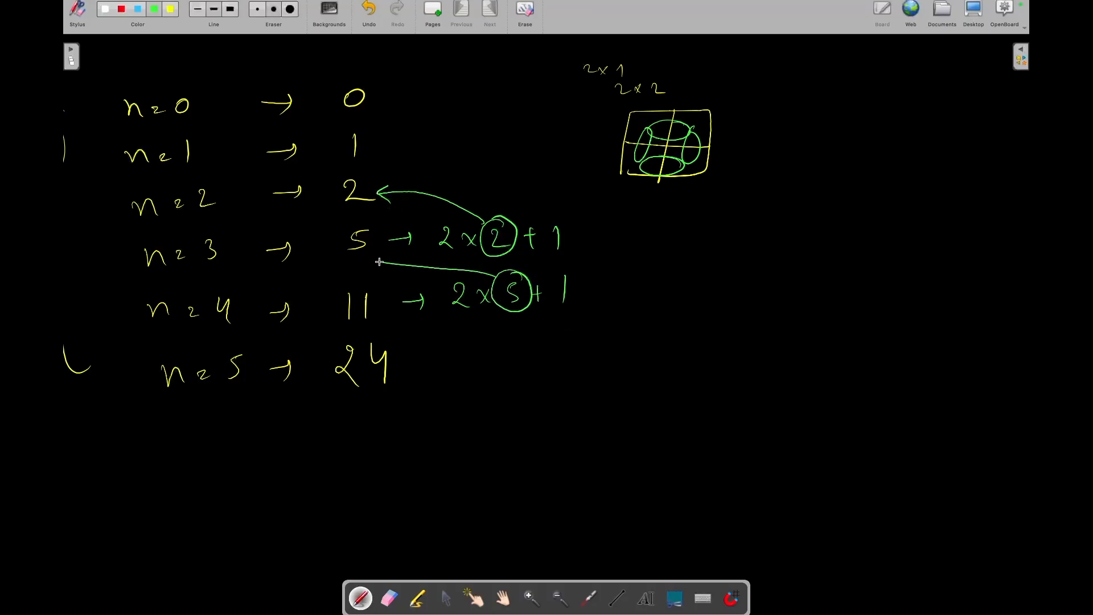
pyautogui.moveTo(530, 286); pyautogui.dragTo(376, 262)
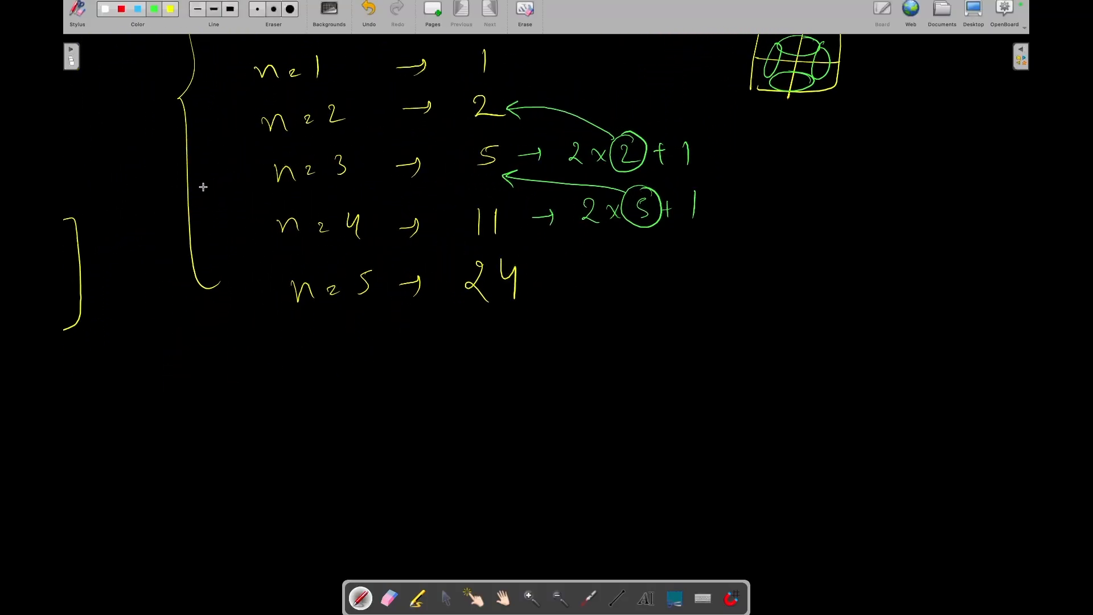
# Write A(n) = 2 * A(n-1) + 1 in green below the table.
pyautogui.click(159, 195)
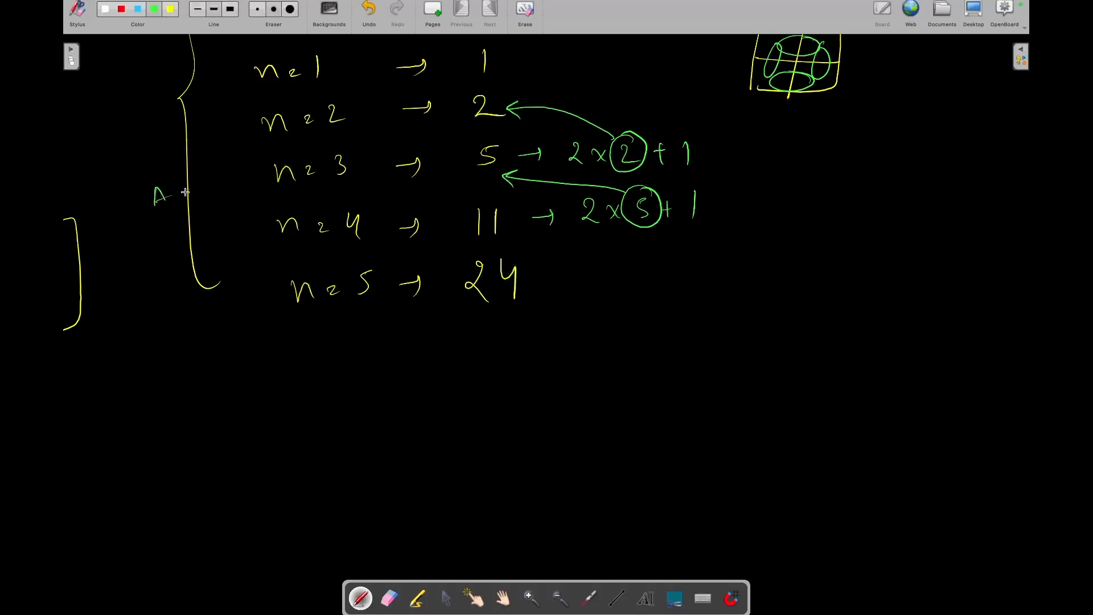
pyautogui.moveTo(276, 369); pyautogui.dragTo(321, 401)
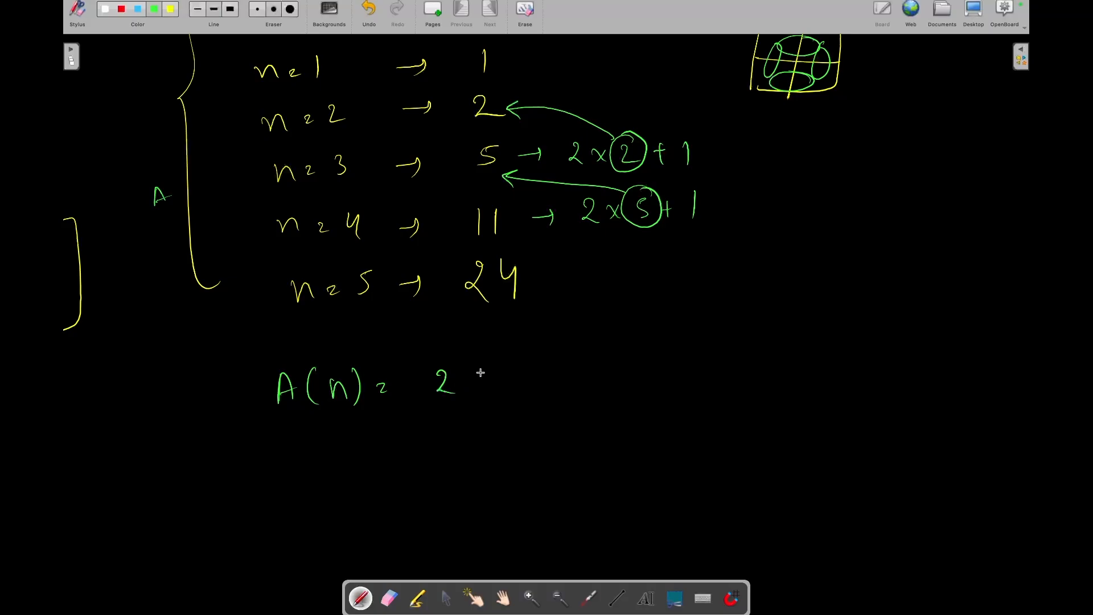
pyautogui.moveTo(474, 376); pyautogui.dragTo(558, 391)
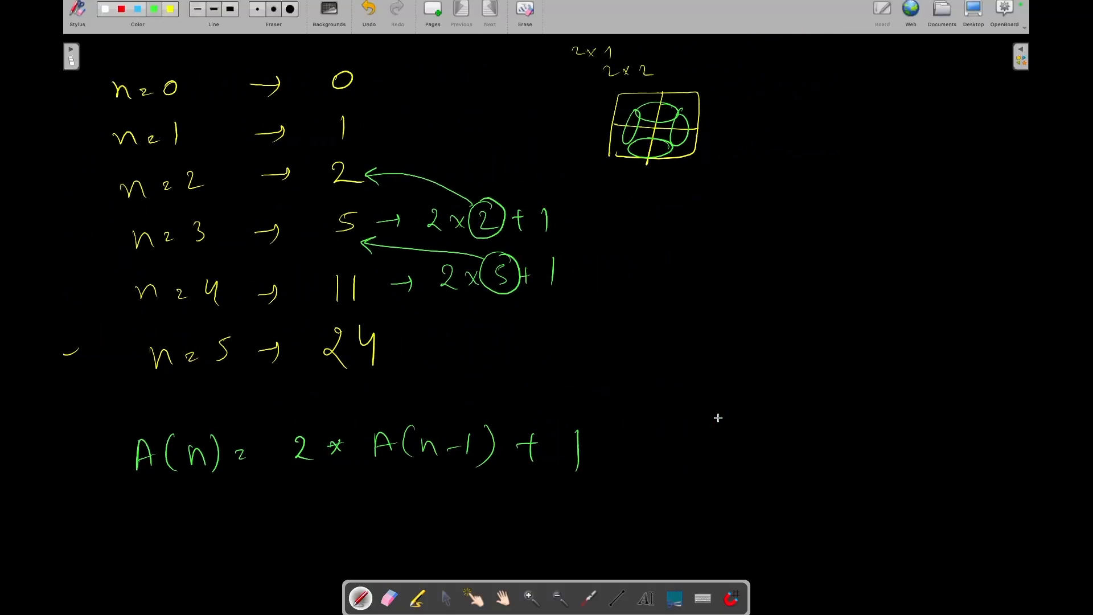
pyautogui.moveTo(497, 487)
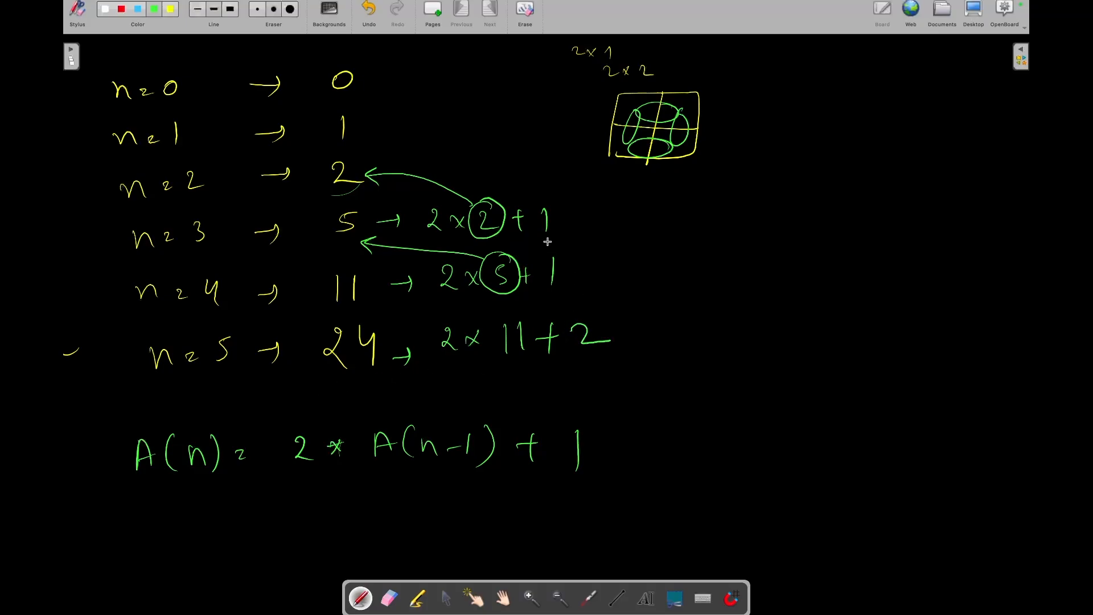
# Circle the final 2 in 2×11+2 and draw an arrow linking it to n=2's answer.
pyautogui.moveTo(592, 321); pyautogui.dragTo(586, 359)
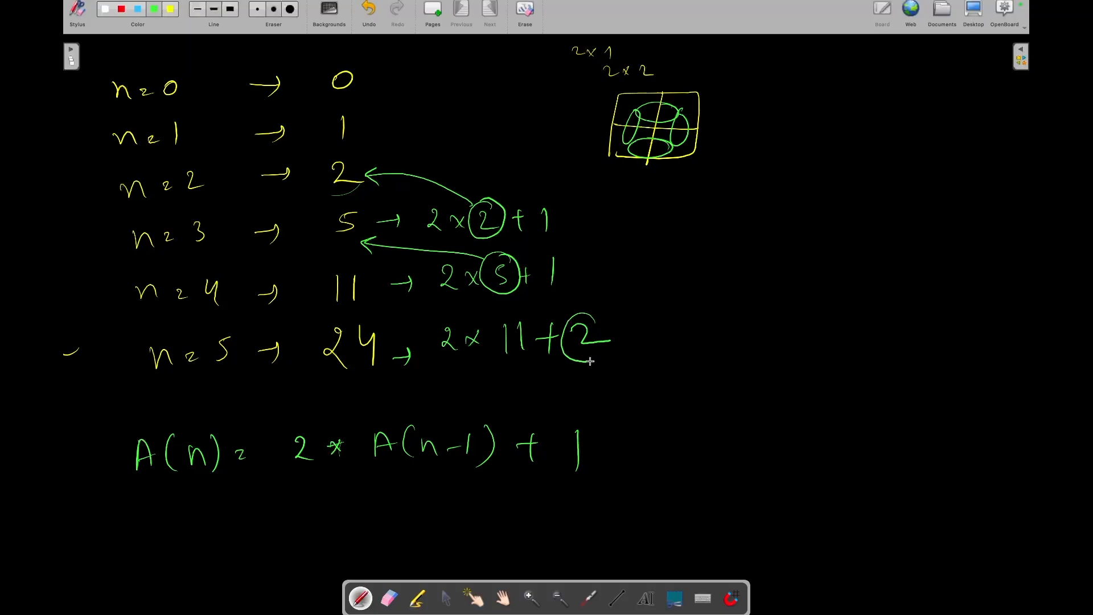
pyautogui.moveTo(502, 159); pyautogui.dragTo(593, 341)
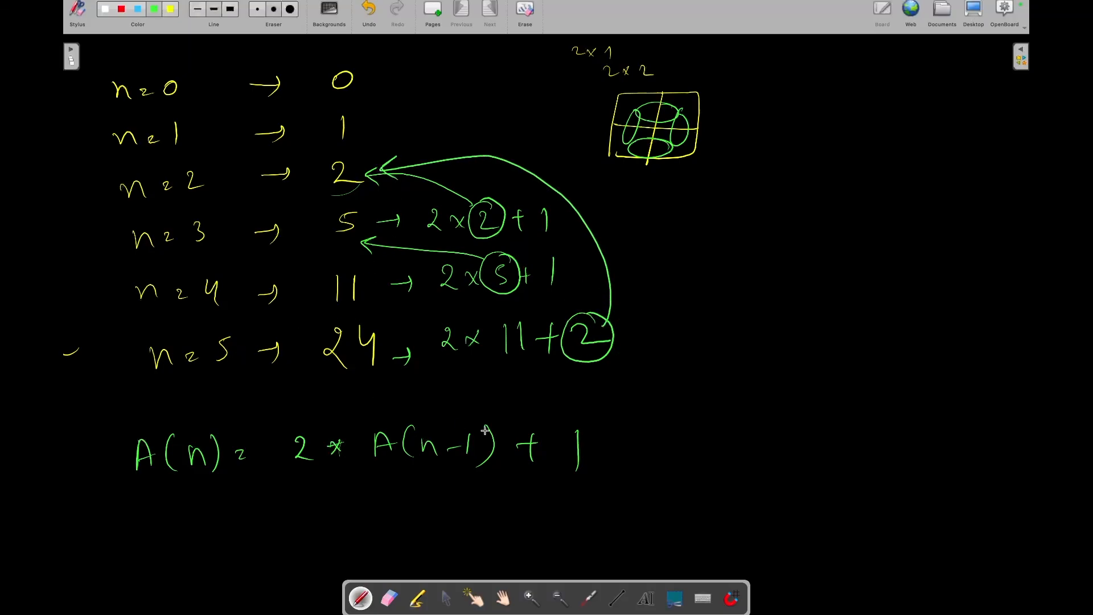
pyautogui.scroll(-3)
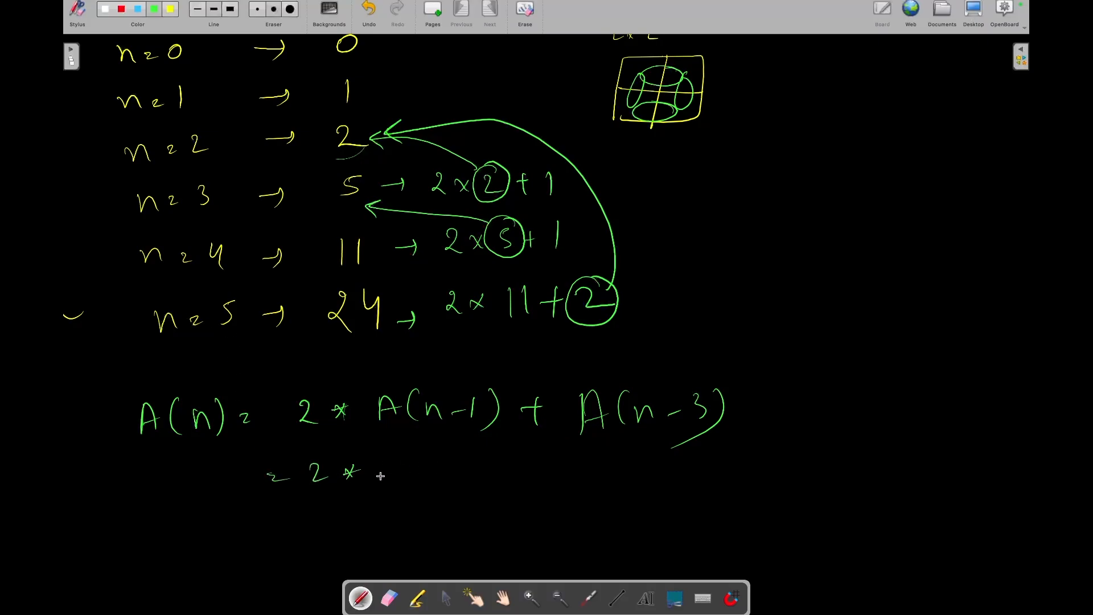
# Write A(n) = 2*A(4) + A(2) beneath the recurrence and draw a box around it.
pyautogui.moveTo(376, 467); pyautogui.dragTo(537, 460)
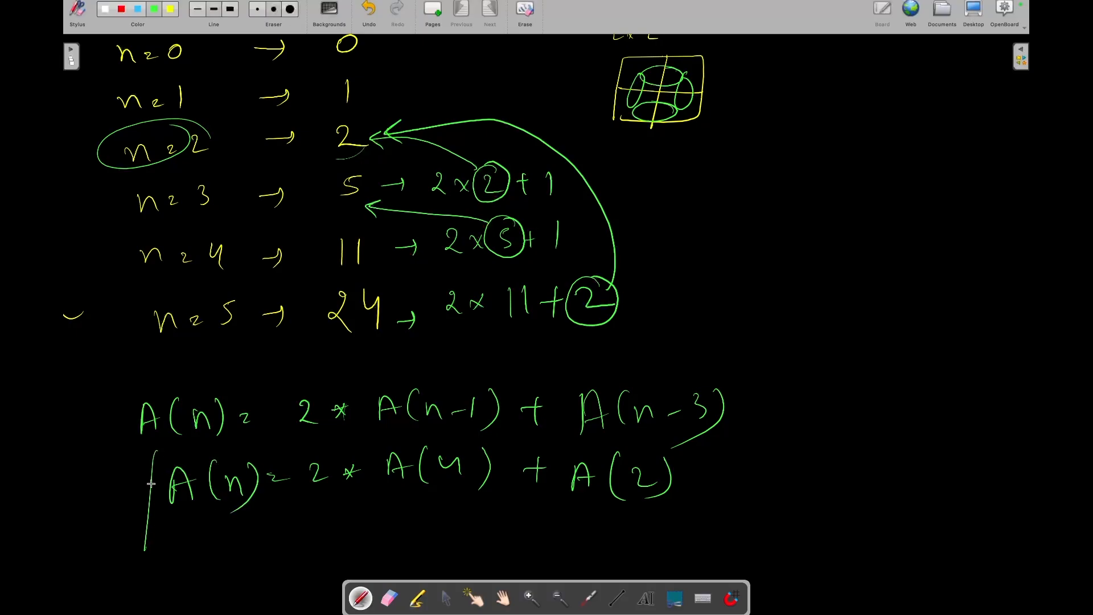
pyautogui.moveTo(146, 460); pyautogui.dragTo(585, 438)
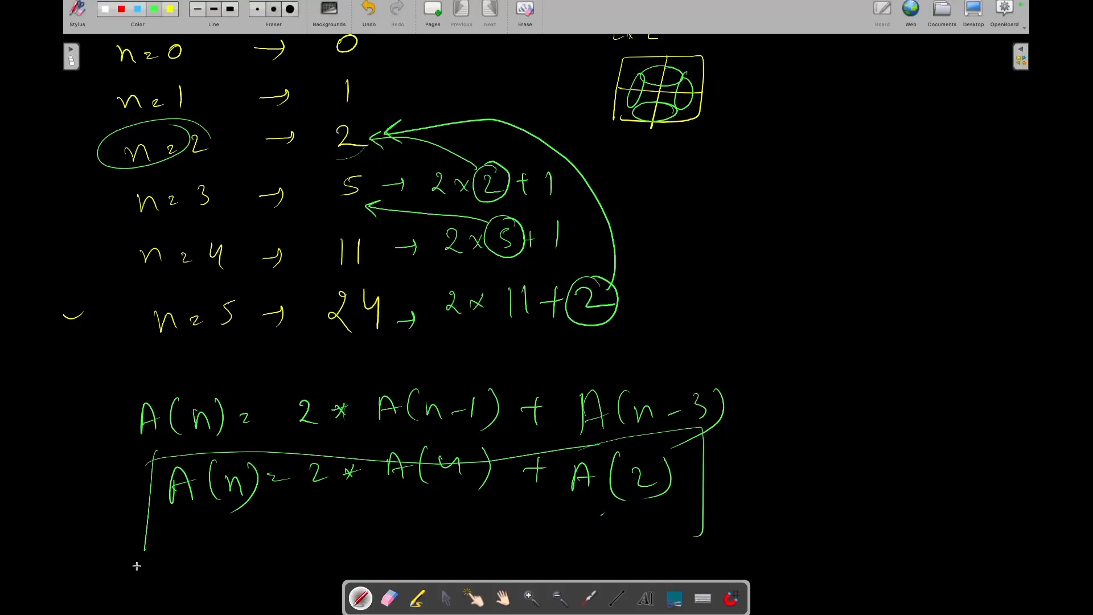
pyautogui.moveTo(143, 550); pyautogui.dragTo(704, 533)
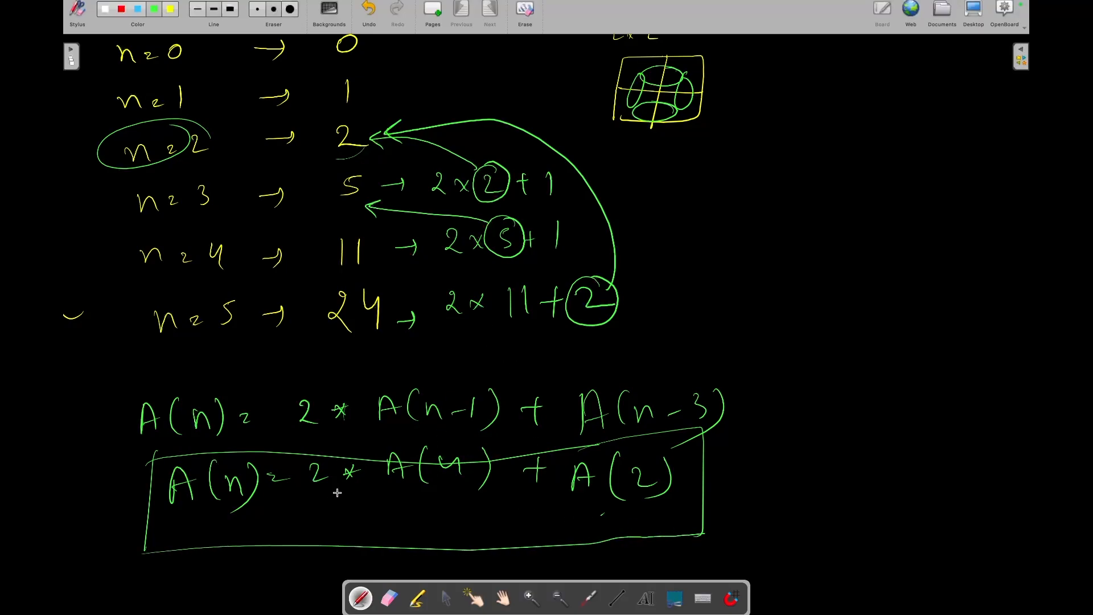
pyautogui.moveTo(309, 437)
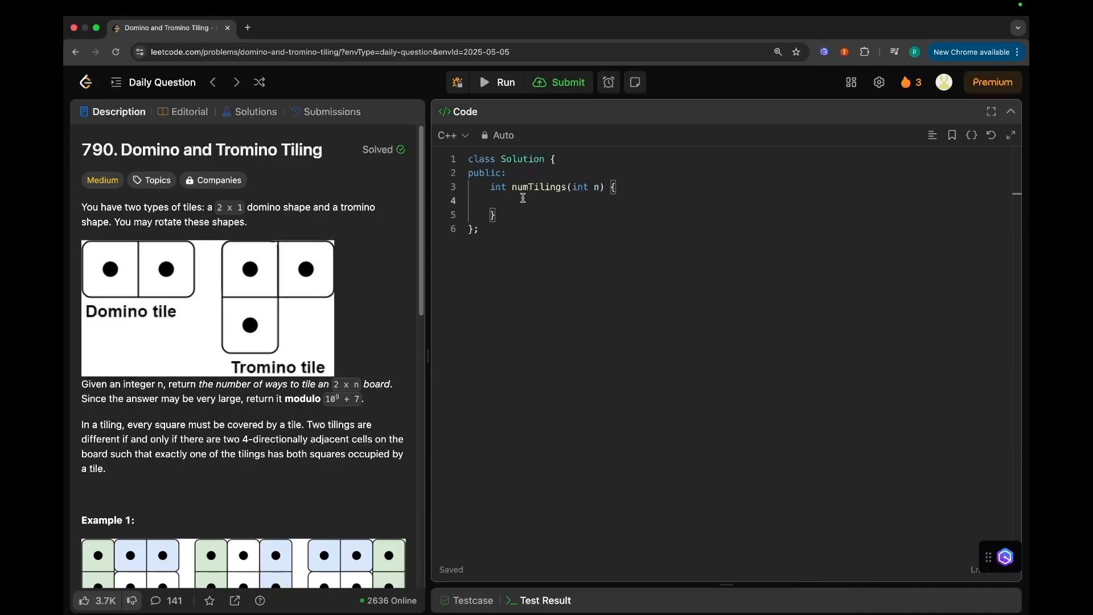
# Declare vector<long long> v(1001, 0) in numTilings and begin the v[0] assignment line.
pyautogui.write('vector<')
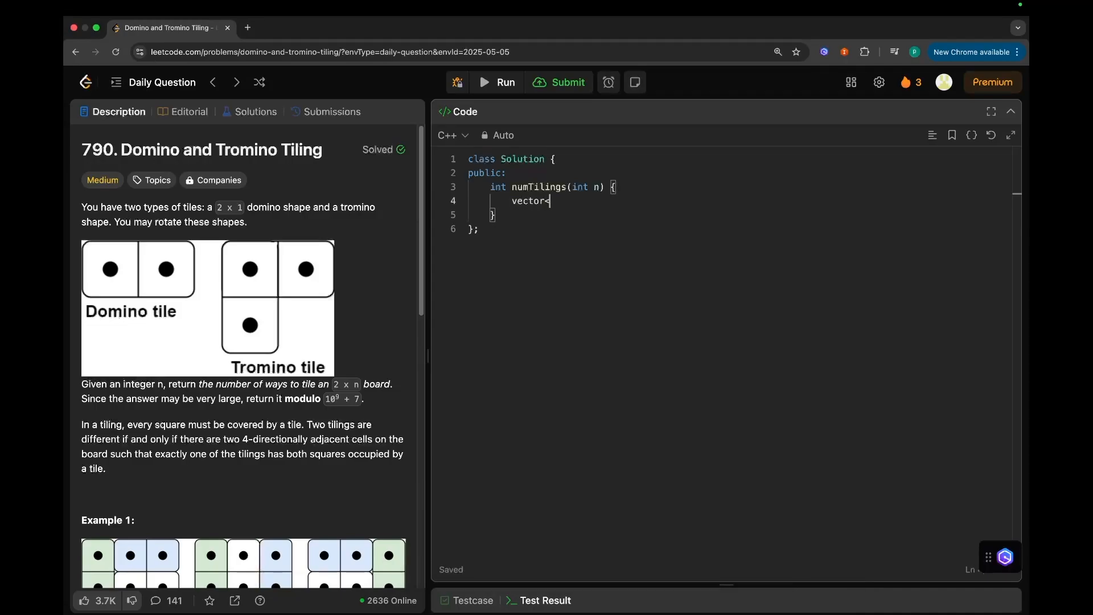
pyautogui.write('long long>')
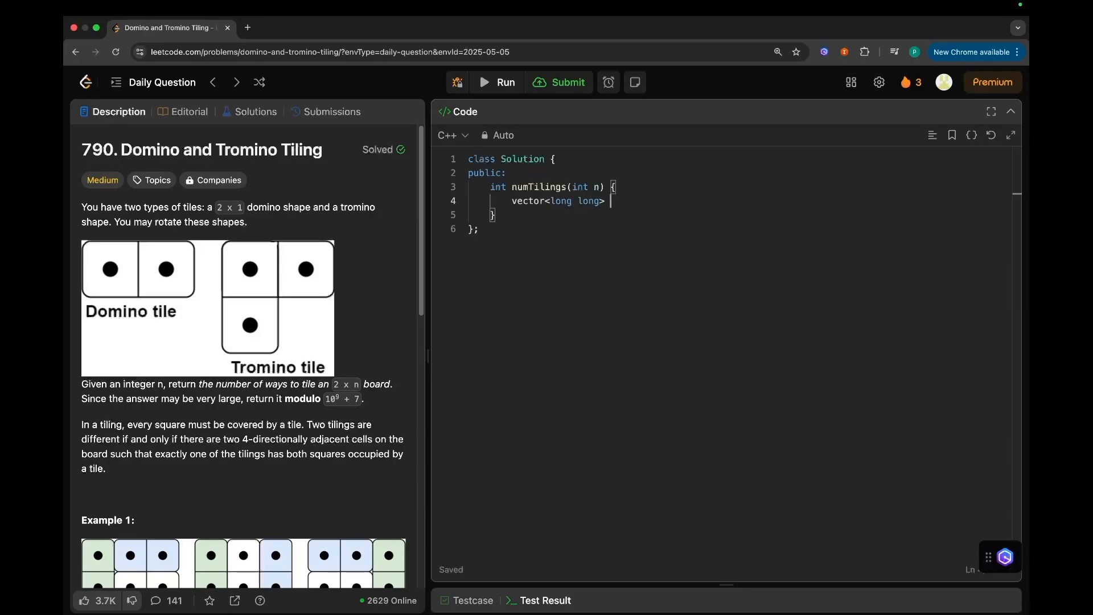
pyautogui.write('v')
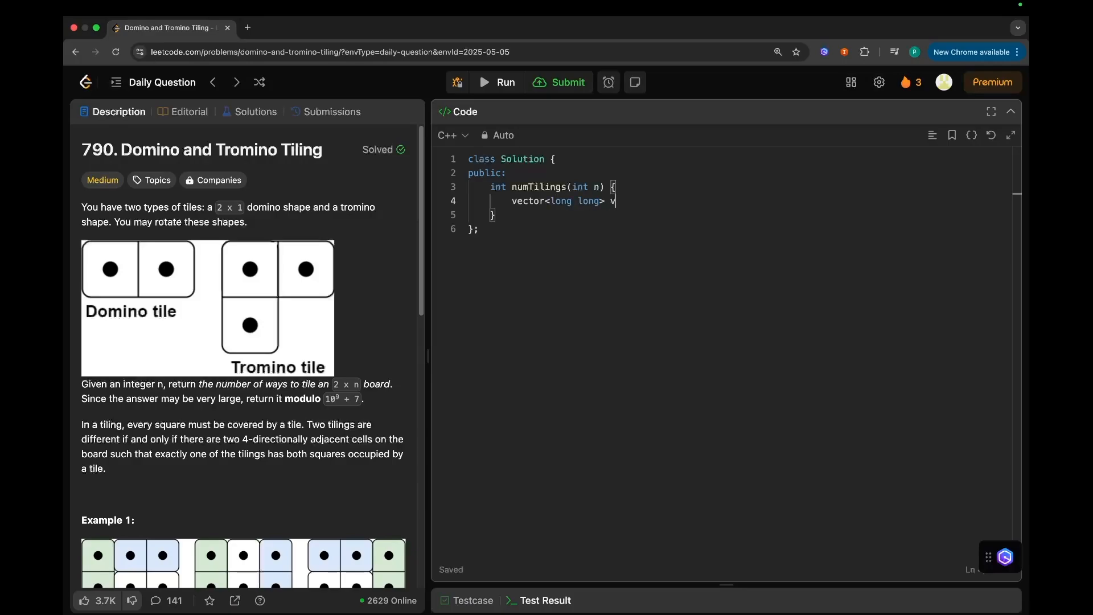
pyautogui.write('(1011)')
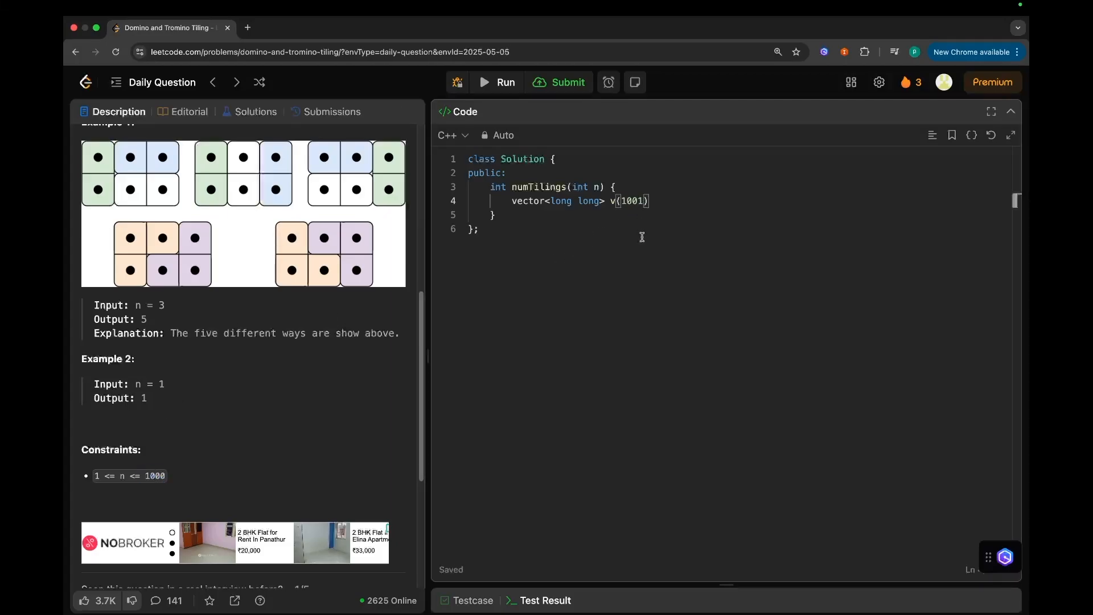
pyautogui.write(', 0);')
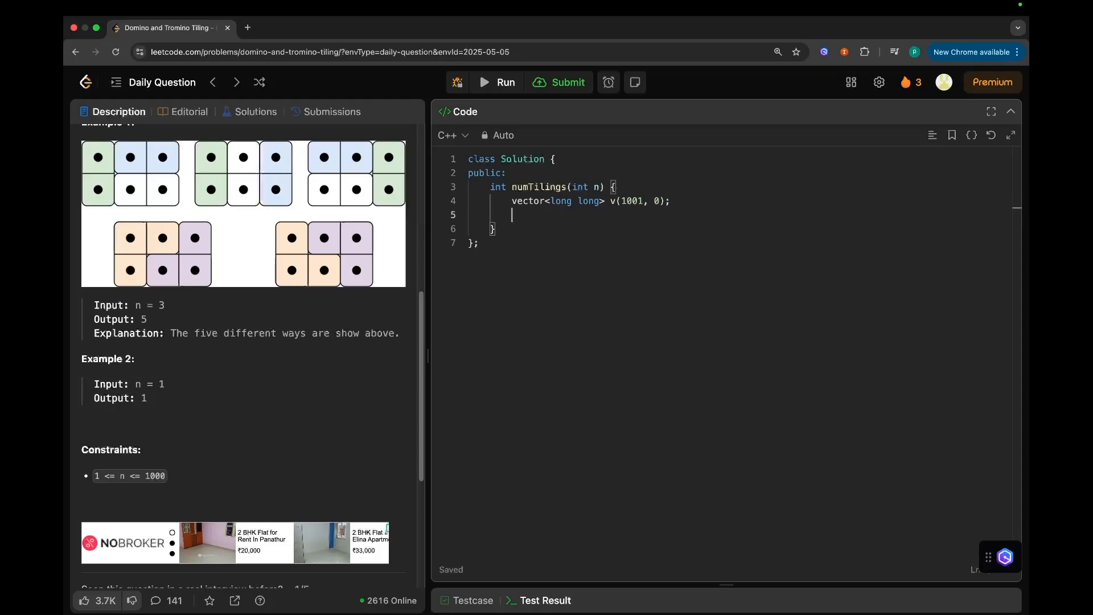
pyautogui.write('v[0]')
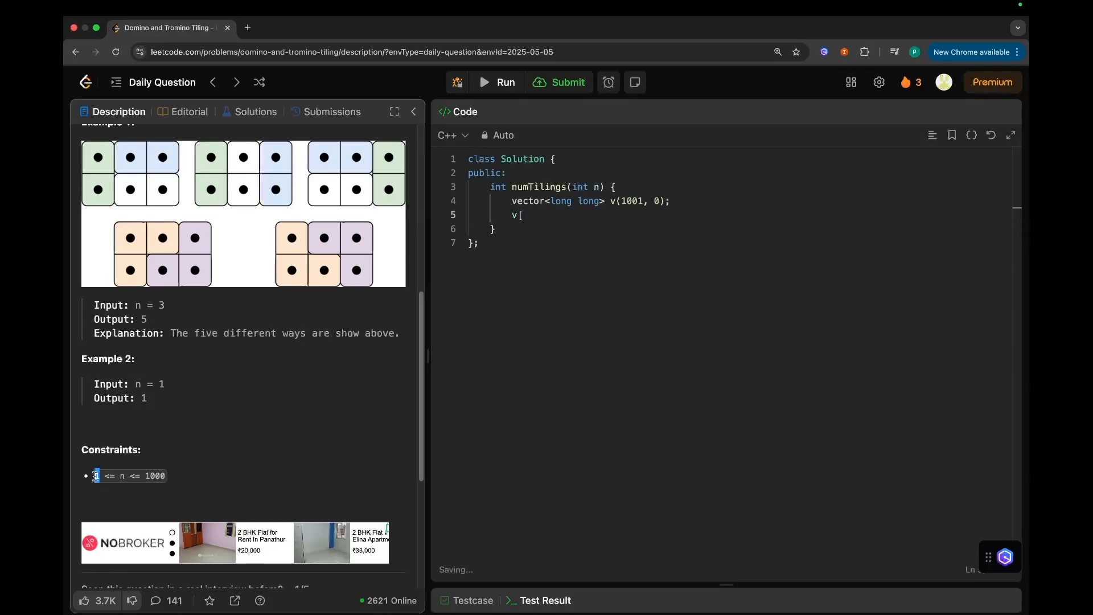
# Set base cases v[1]=1, v[2]=2, v[3]=5 and return v[n] early when n ≤ 3.
pyautogui.write('1] = 1;')
pyautogui.write('v')
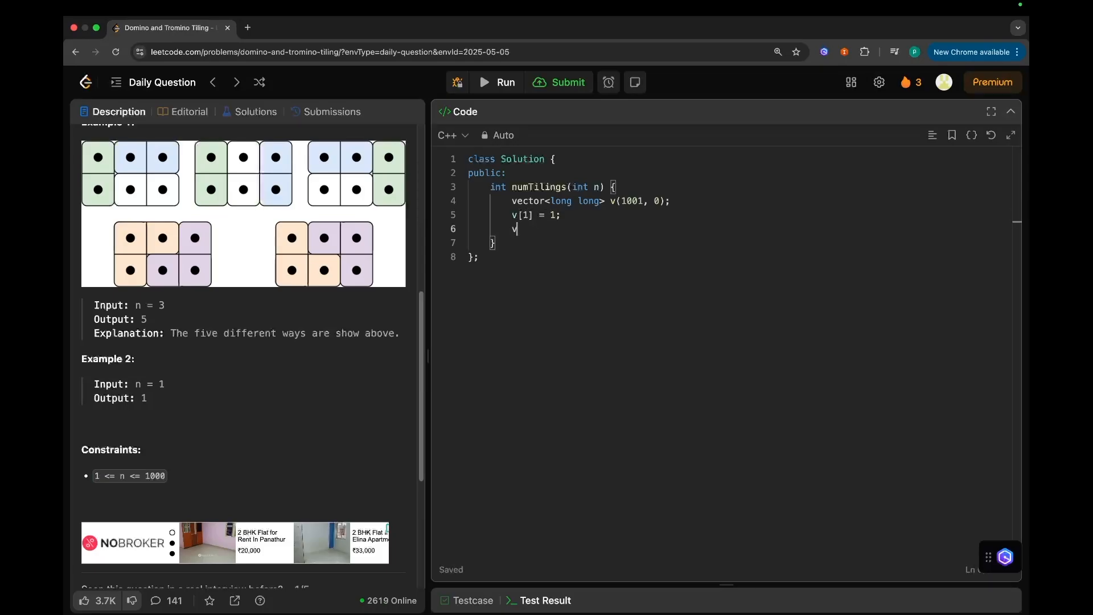
pyautogui.write('[2] = 2;')
pyautogui.write('v[3')
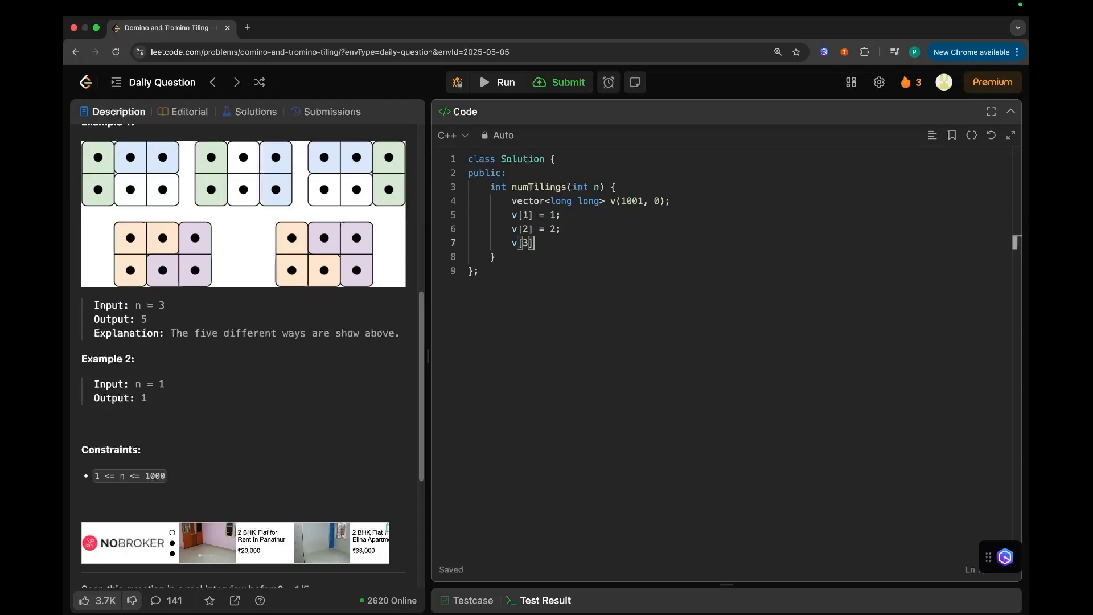
pyautogui.write('= 5;')
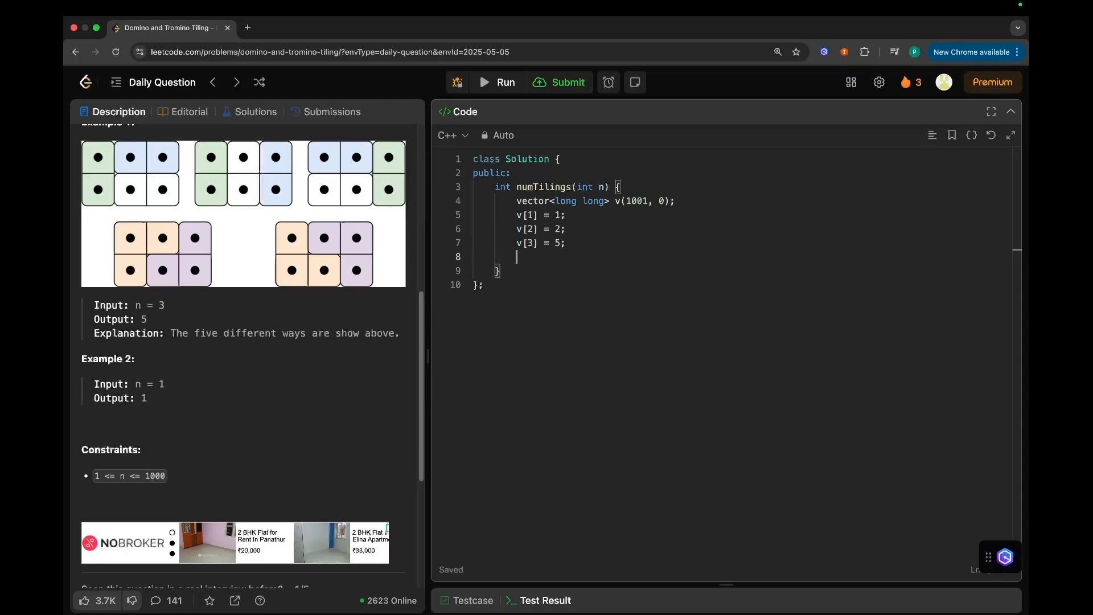
pyautogui.write('if(n <= 3) re')
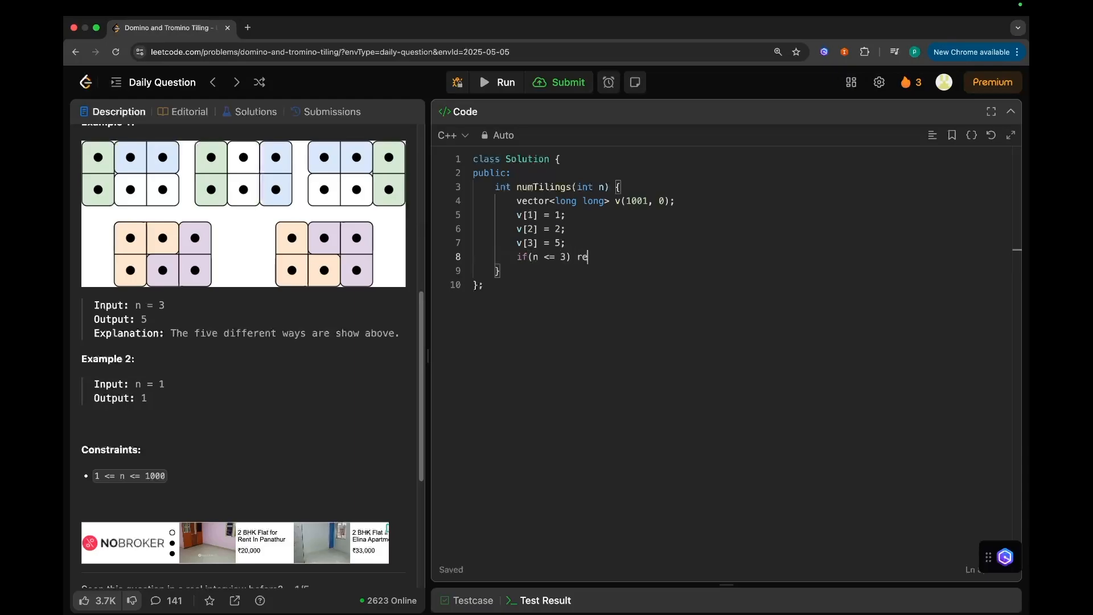
pyautogui.write('turn v[n];')
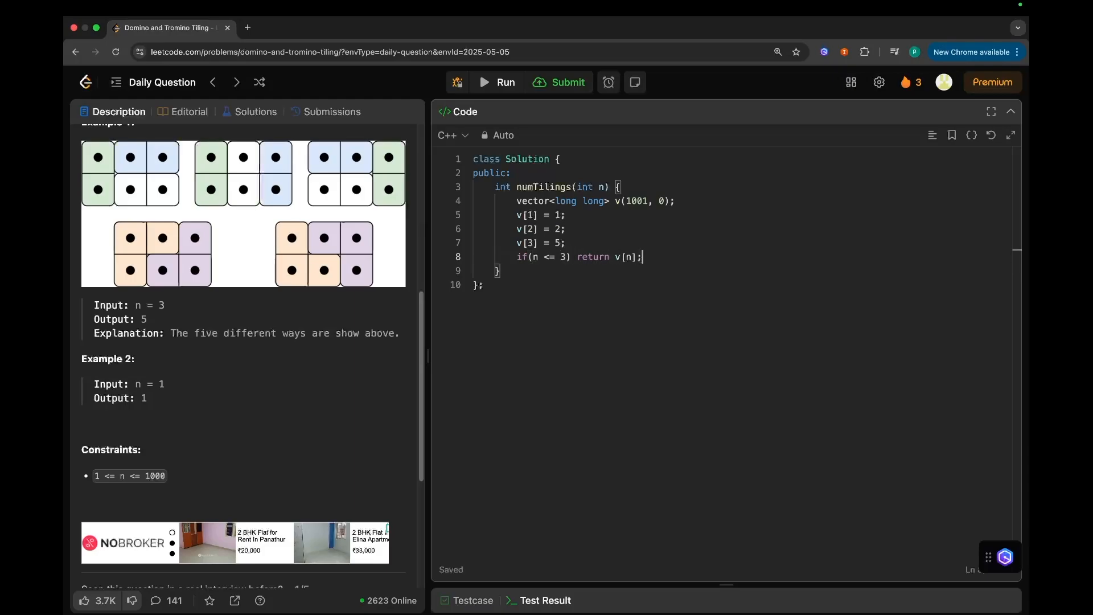
pyautogui.write('for(int i )')
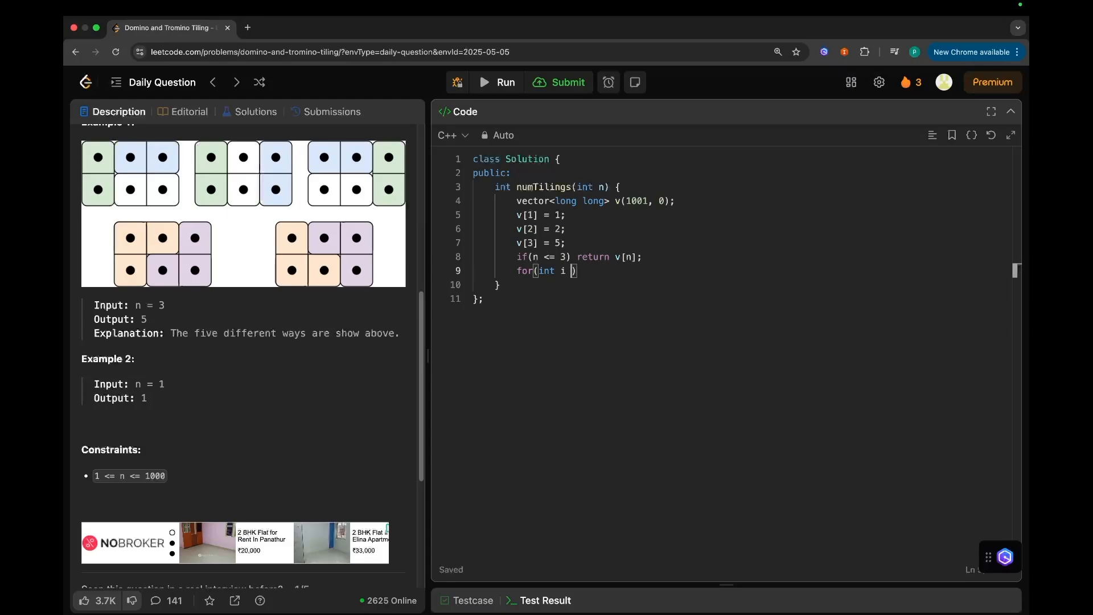
# Write the loop for i = 4..n computing v[i] = 2*v[i-1] + v[i-3] and v[i] %= mod.
pyautogui.write('= 4; i<')
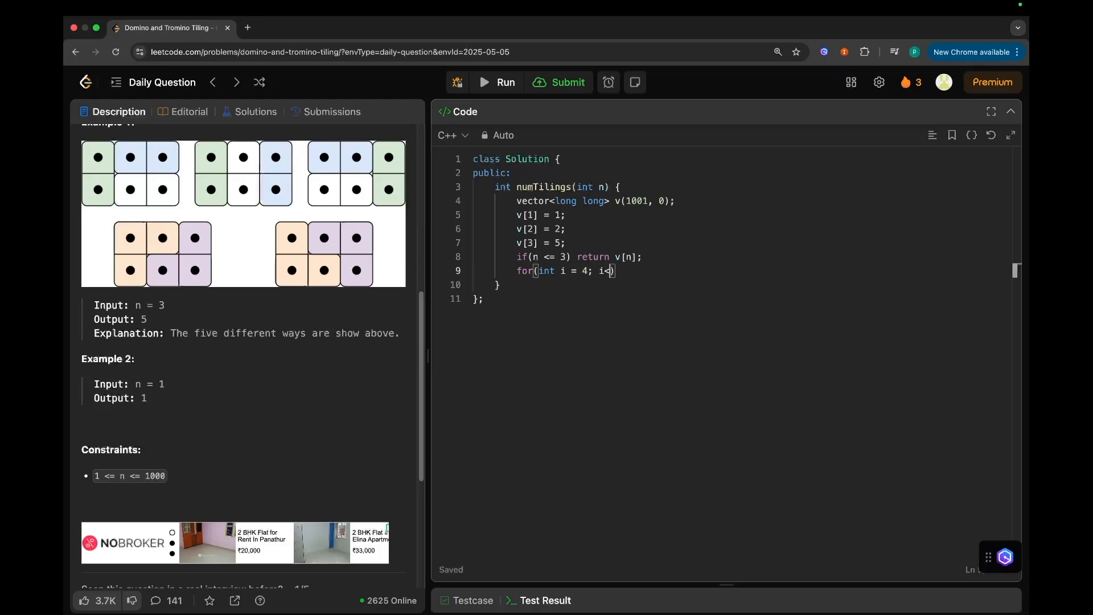
pyautogui.write('= n;')
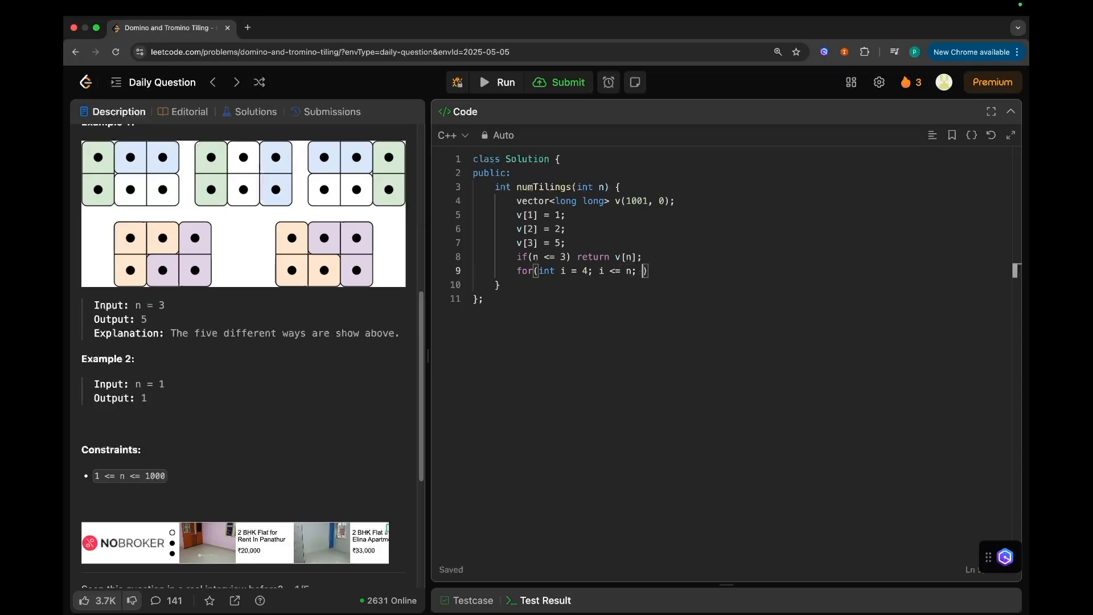
pyautogui.write('i++){')
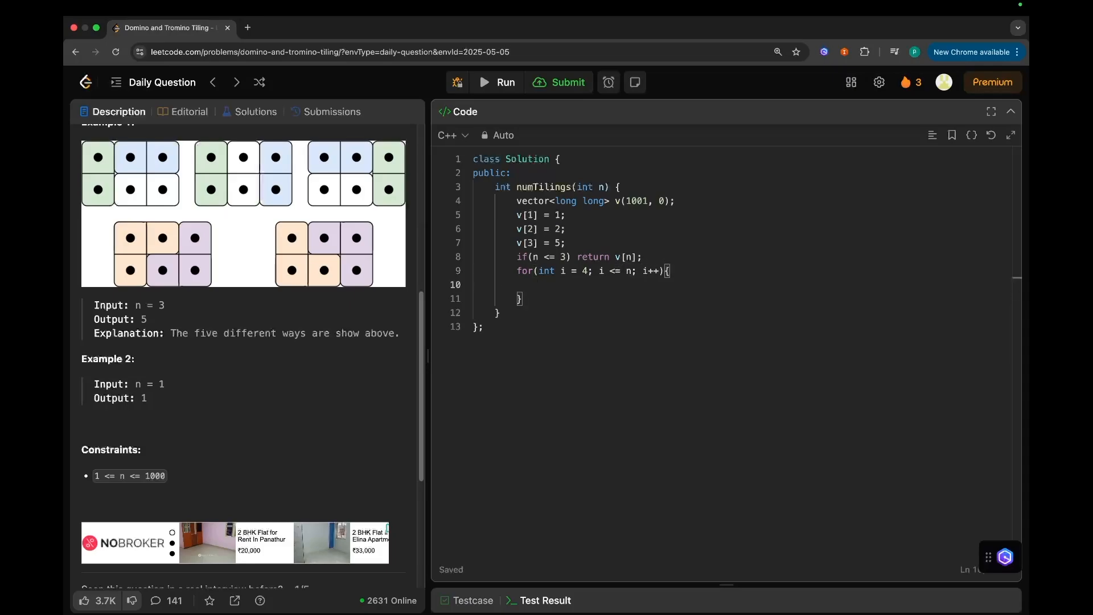
pyautogui.write('v')
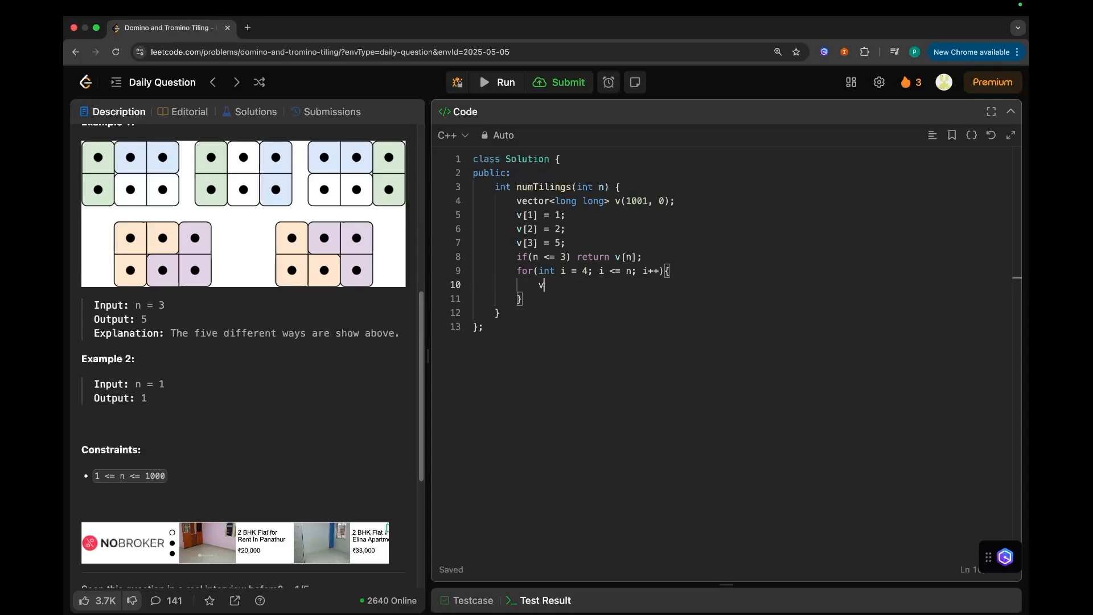
pyautogui.write('[n]=')
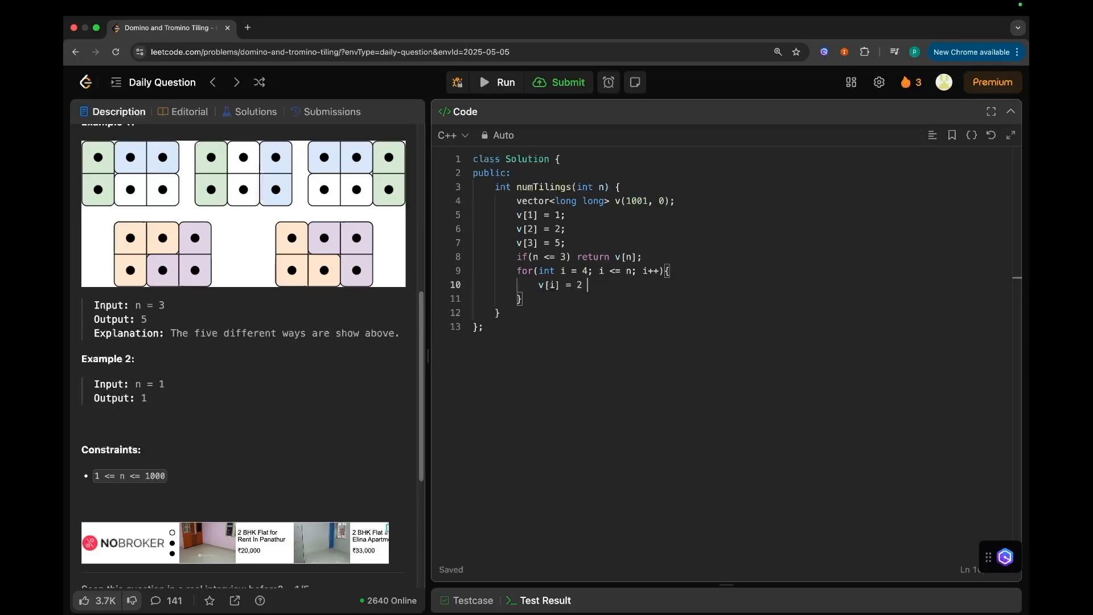
pyautogui.write('* v[i-1] + v[i-')
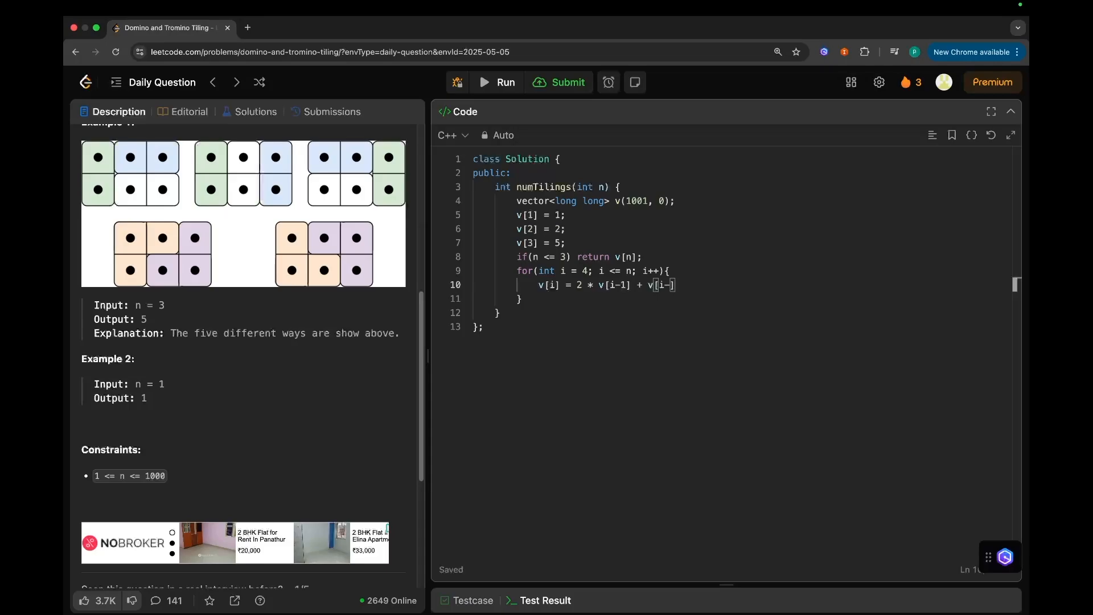
pyautogui.write('3];')
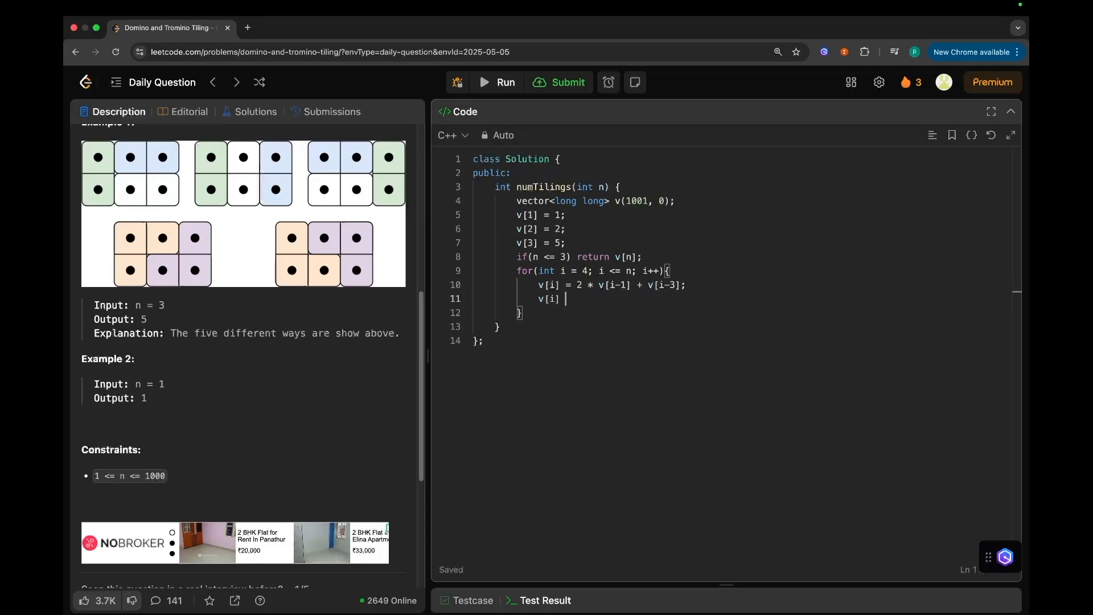
pyautogui.write('%= mod')
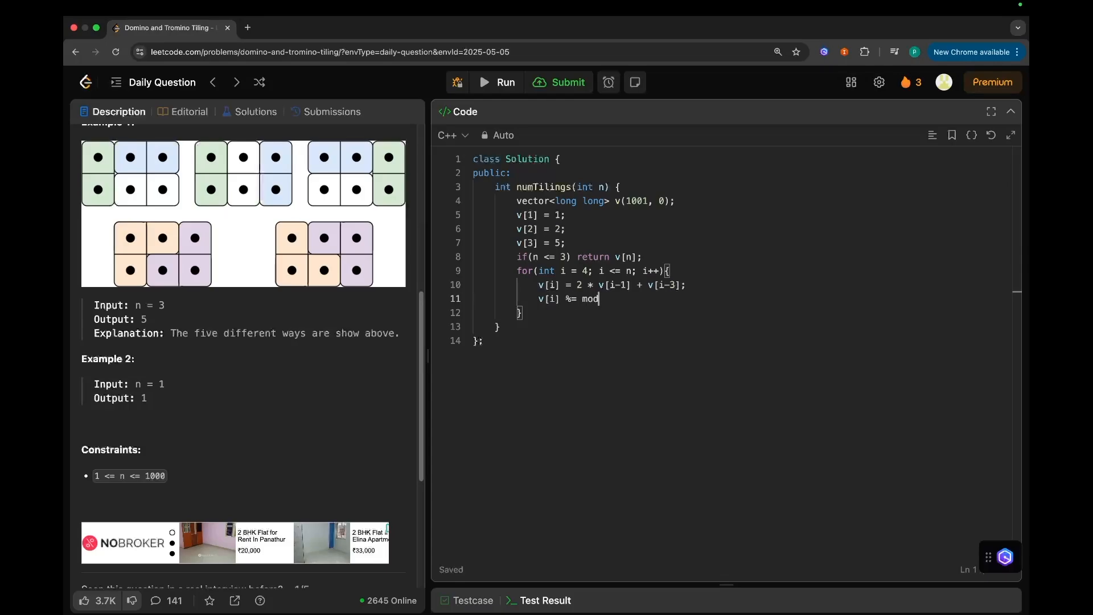
pyautogui.write('const int')
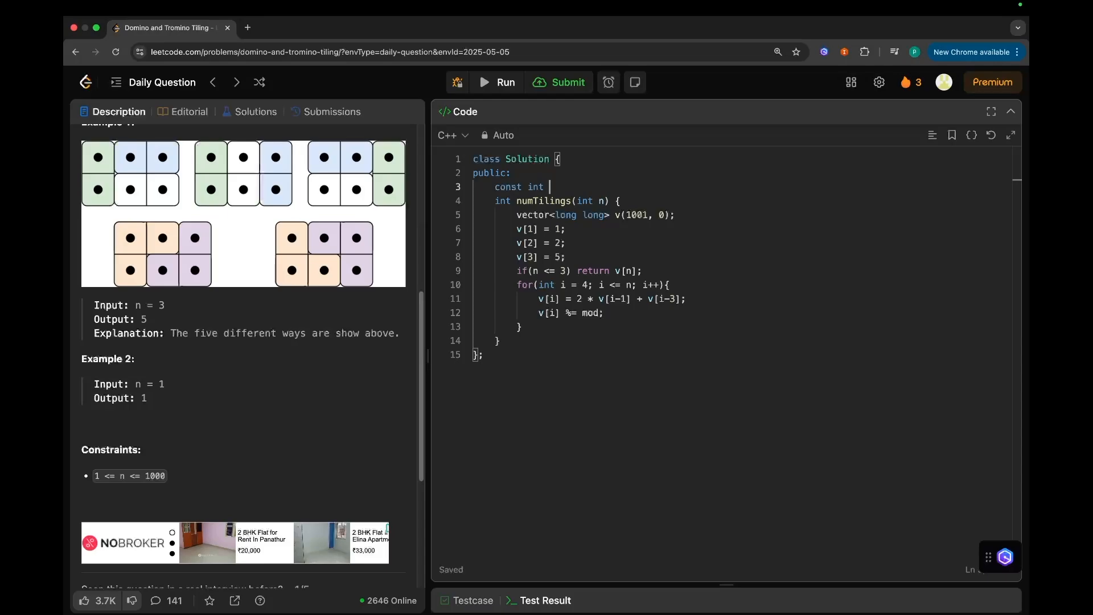
# Declare const int mod = 1e9 + 7 and start the return v[n] line after the loop.
pyautogui.write('mod = 1')
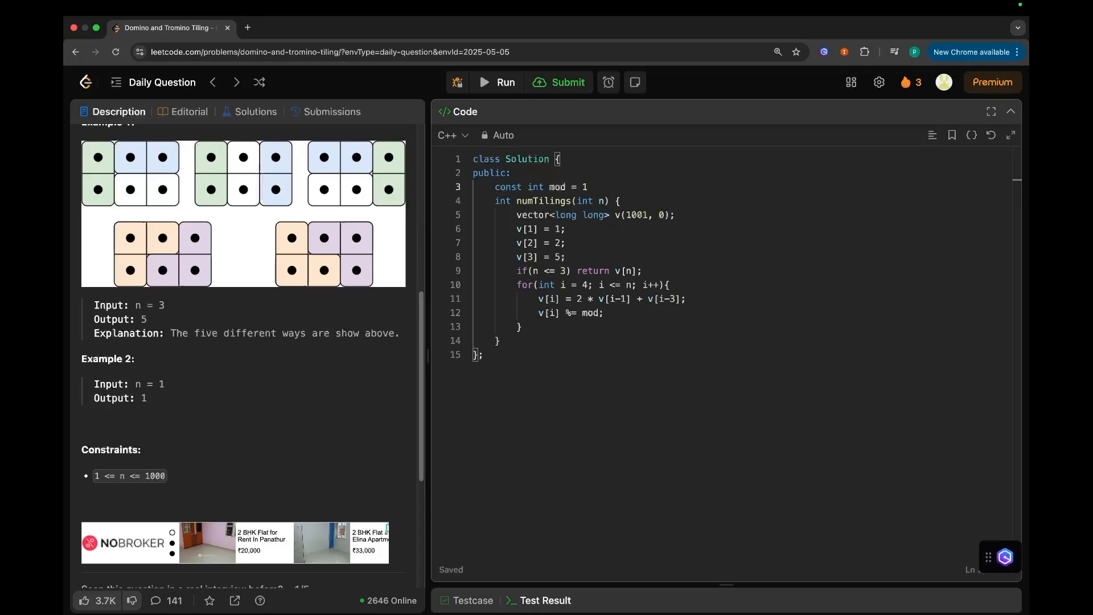
pyautogui.write('e9 +')
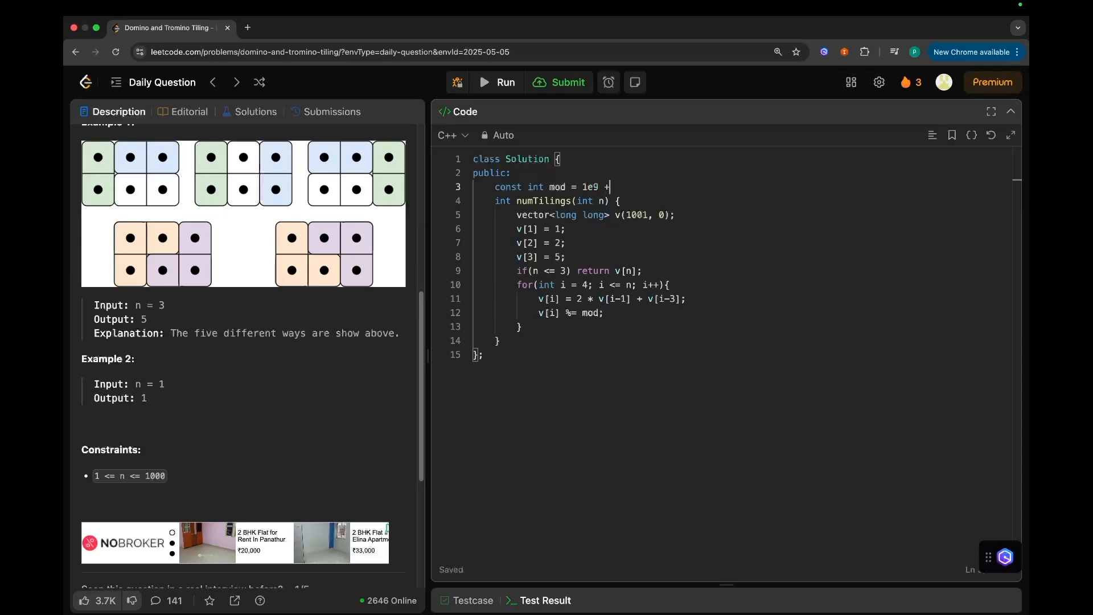
pyautogui.write('7;')
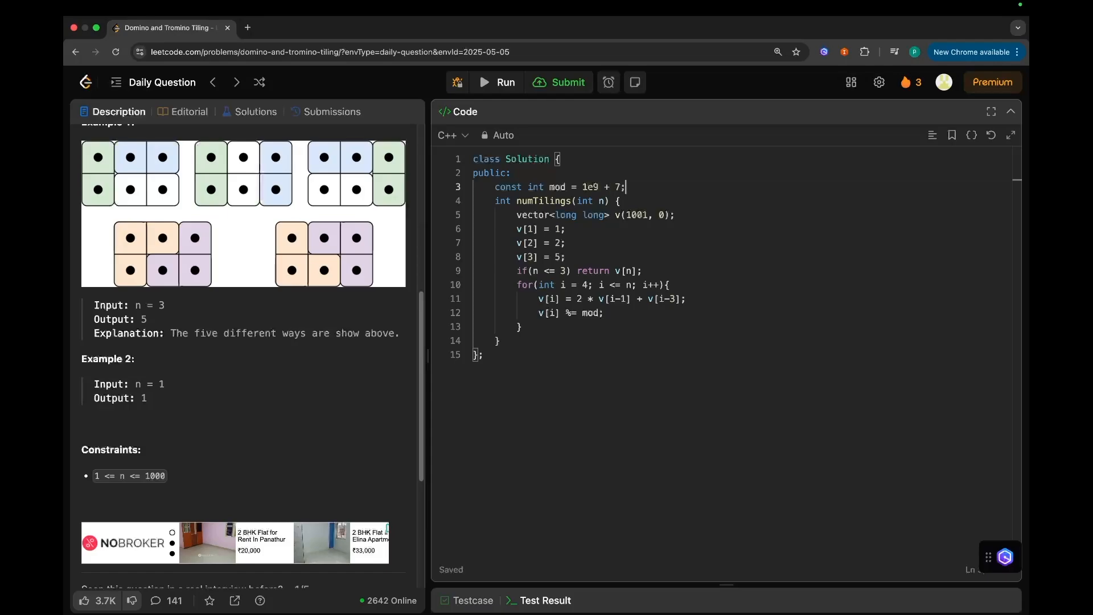
pyautogui.write('retu')
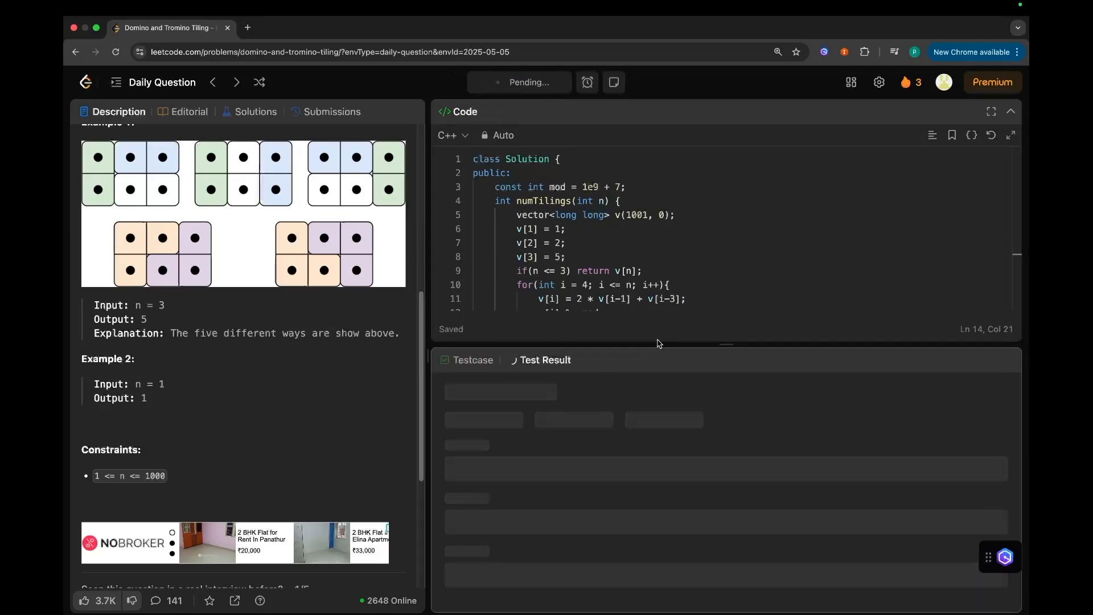
# Run and submit the numTilings solution, which comes back Accepted.
pyautogui.click(505, 82)
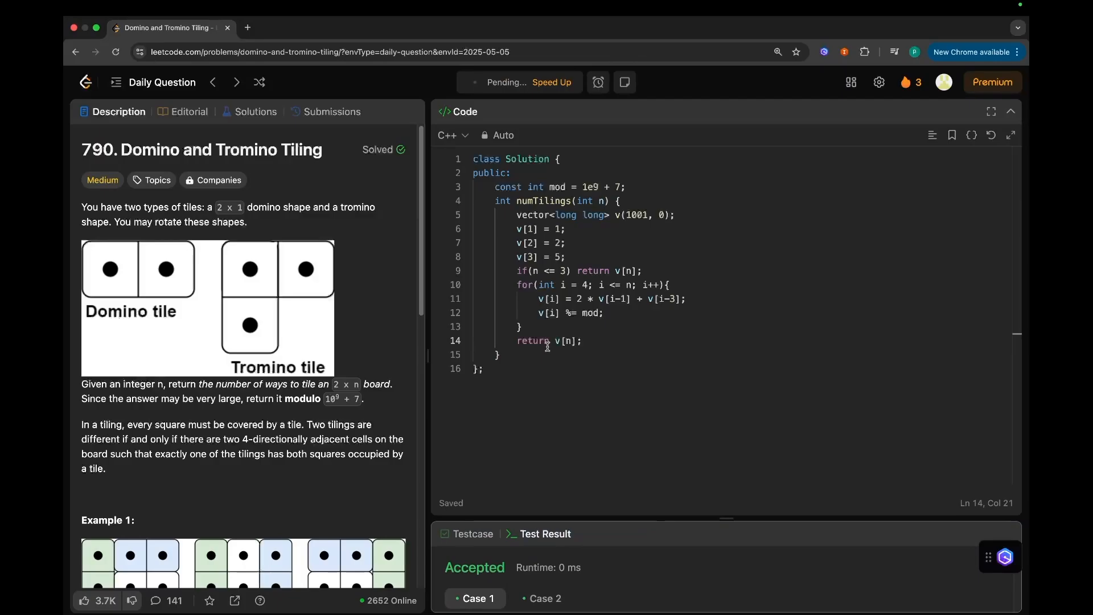
pyautogui.click(557, 82)
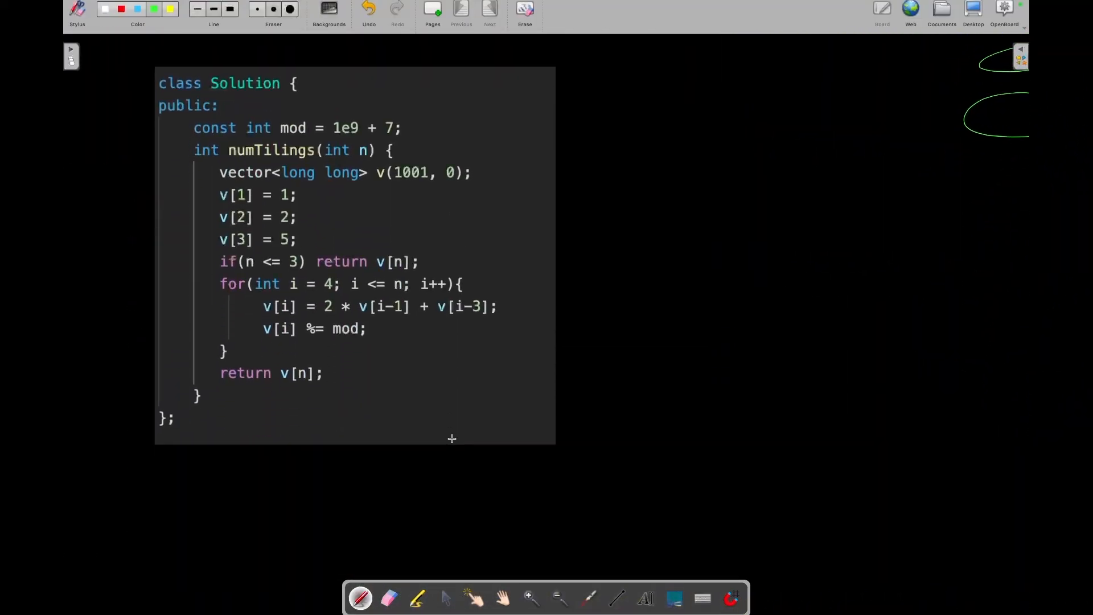
# Bracket the for loop, write TC = O(n), and circle 1001 with an arrow to n.
pyautogui.moveTo(215, 282); pyautogui.dragTo(206, 318)
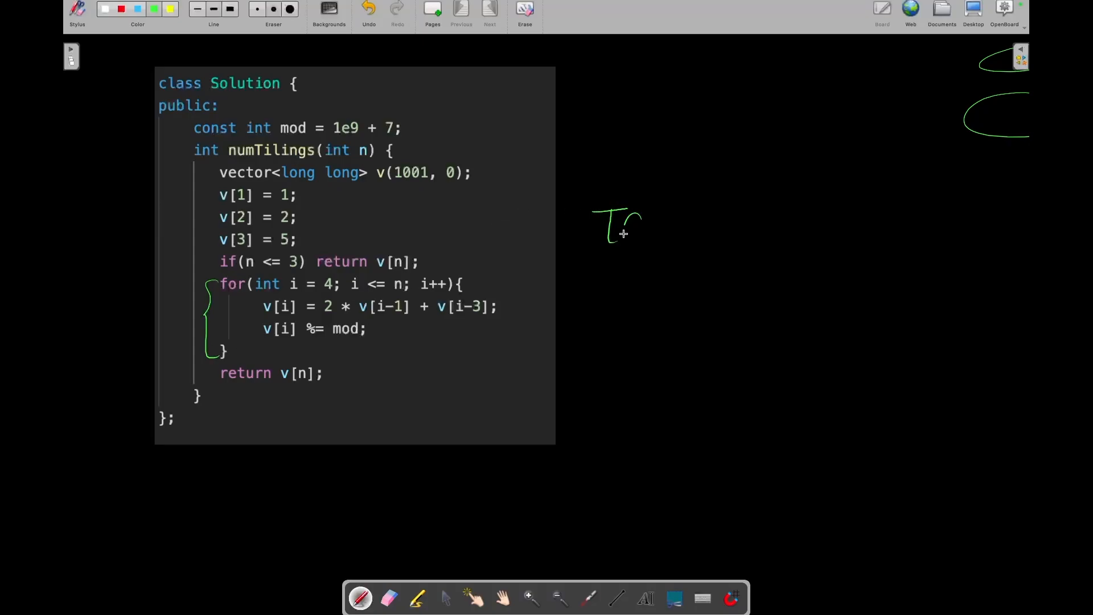
pyautogui.moveTo(670, 223); pyautogui.dragTo(760, 223)
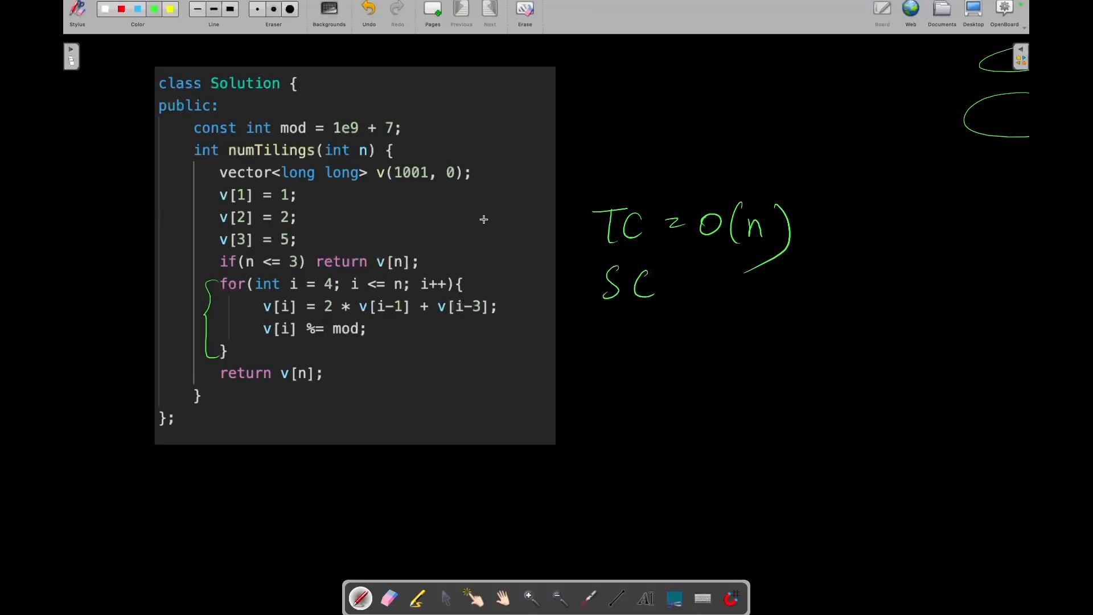
pyautogui.moveTo(394, 153); pyautogui.dragTo(429, 195)
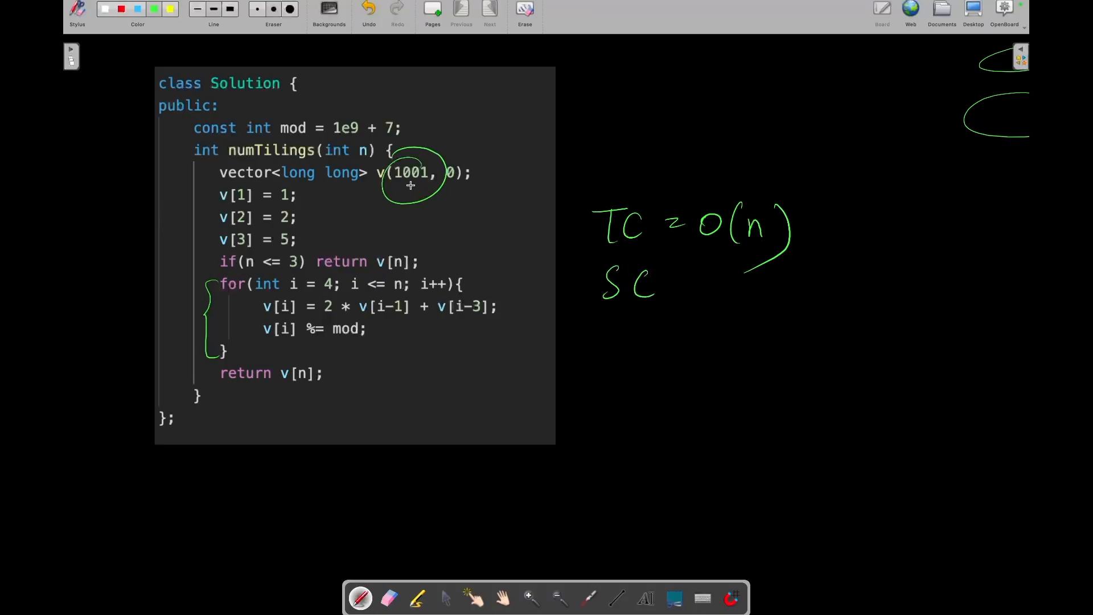
pyautogui.moveTo(447, 199); pyautogui.dragTo(502, 202)
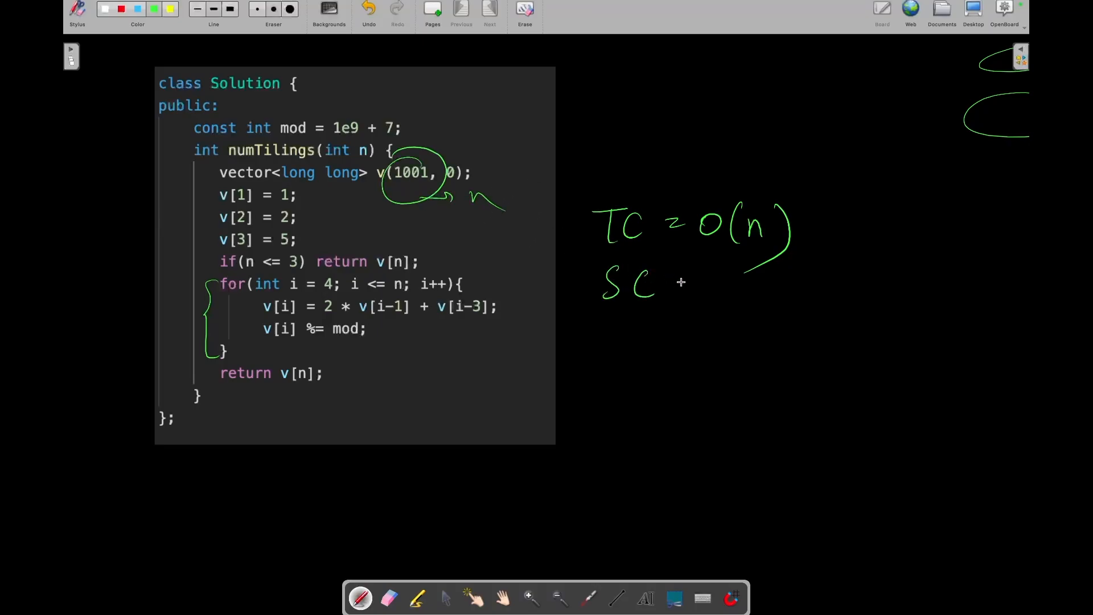